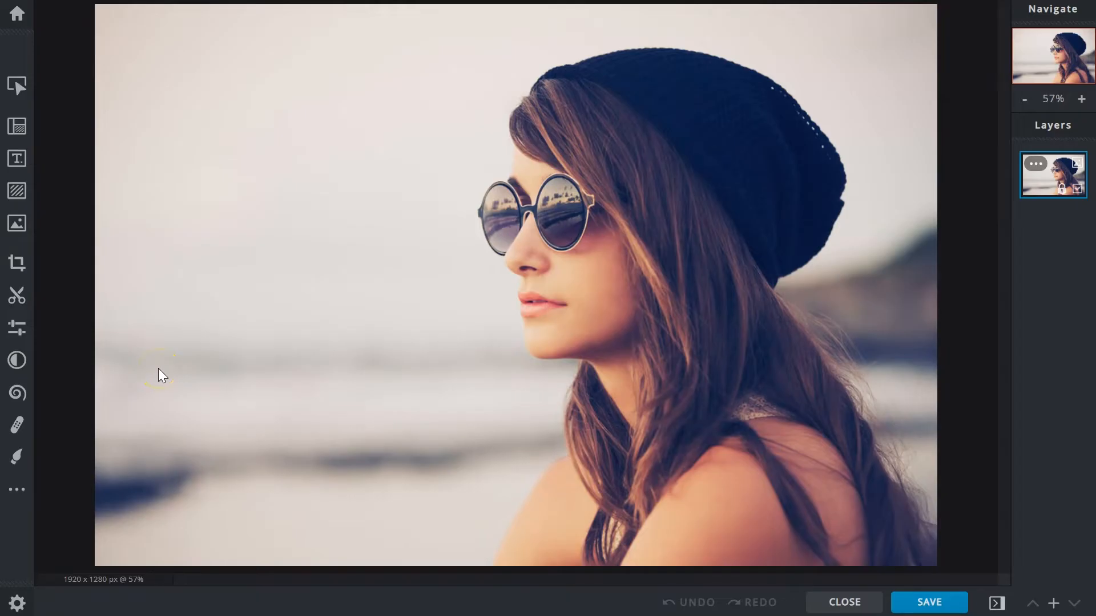
{"action": "mouse_move", "coordinate": [16, 327]}
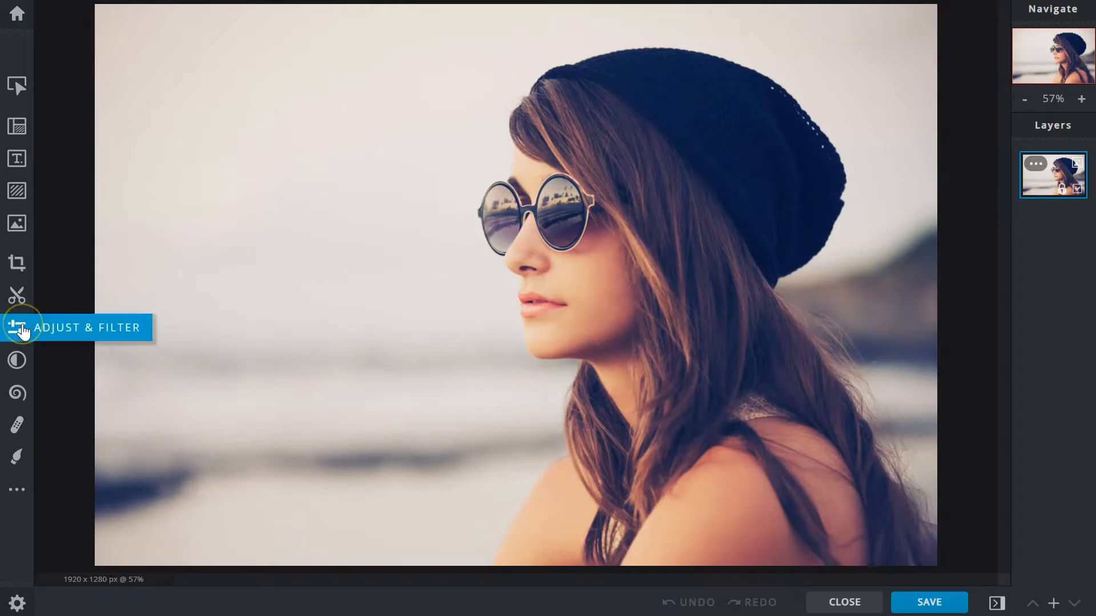
Bring up the Adjust & Filter sliders for the beanie portrait
{"action": "left_click", "coordinate": [16, 327]}
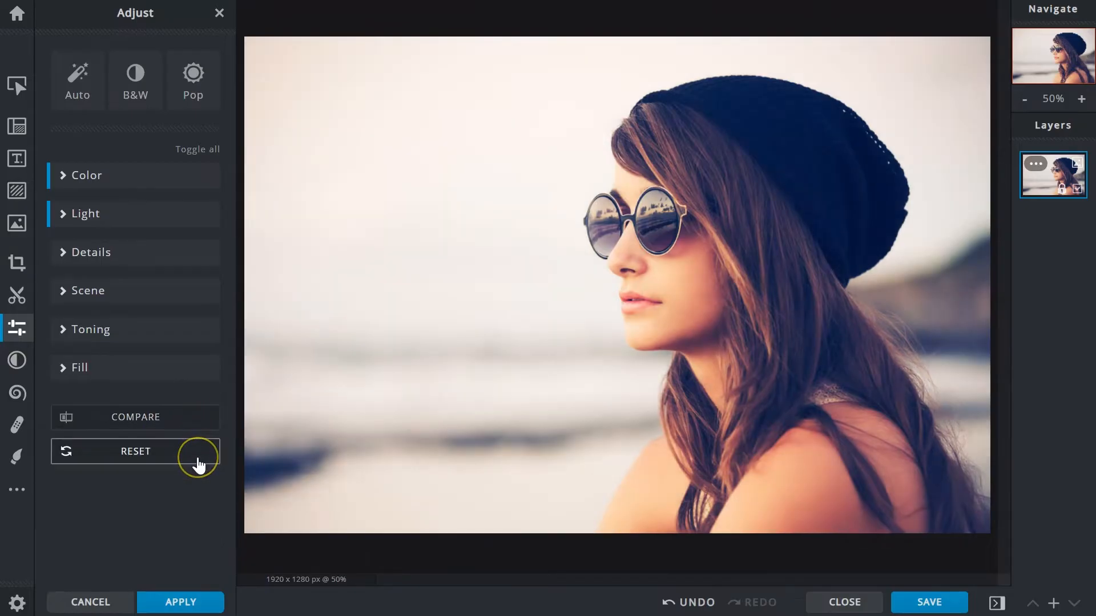
Reset all adjustments on the portrait, then try the B&W preset look
{"action": "left_click", "coordinate": [135, 451]}
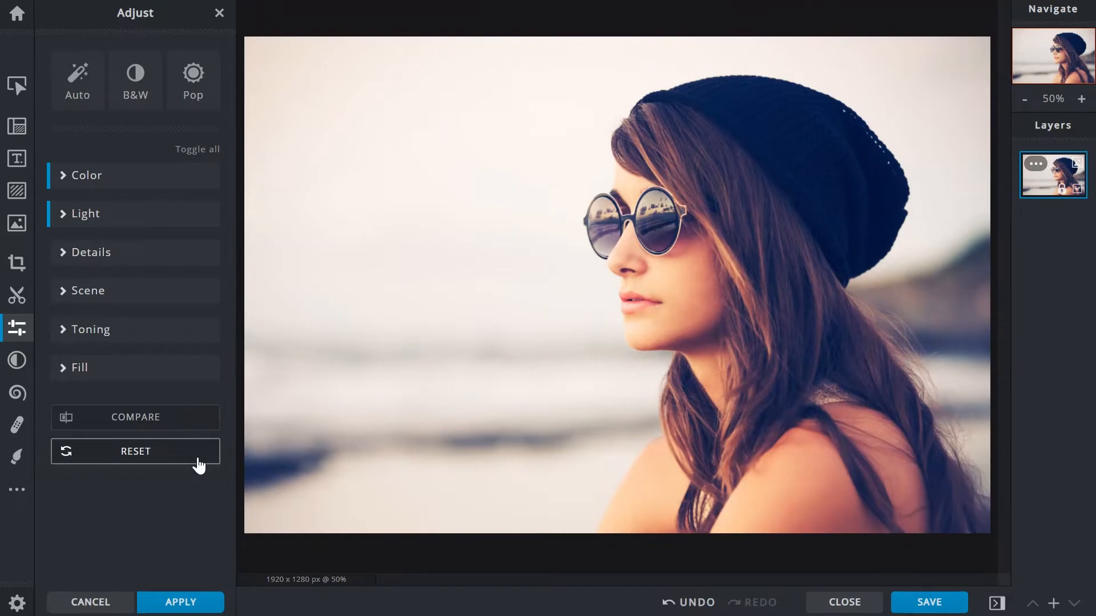
{"action": "left_click", "coordinate": [135, 450]}
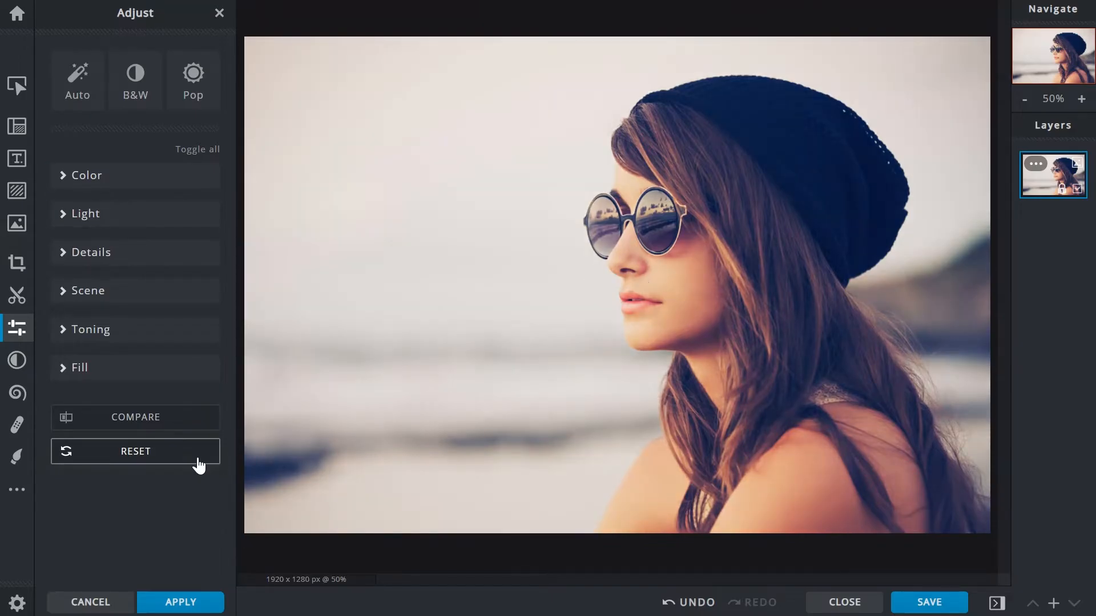
{"action": "left_click", "coordinate": [135, 78]}
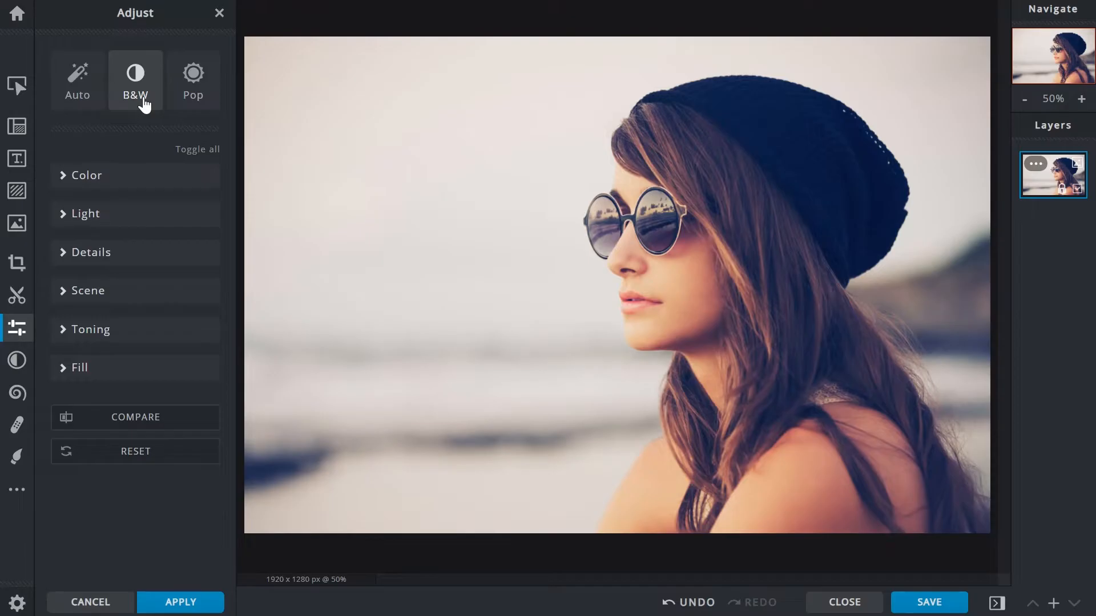
{"action": "left_click", "coordinate": [135, 78]}
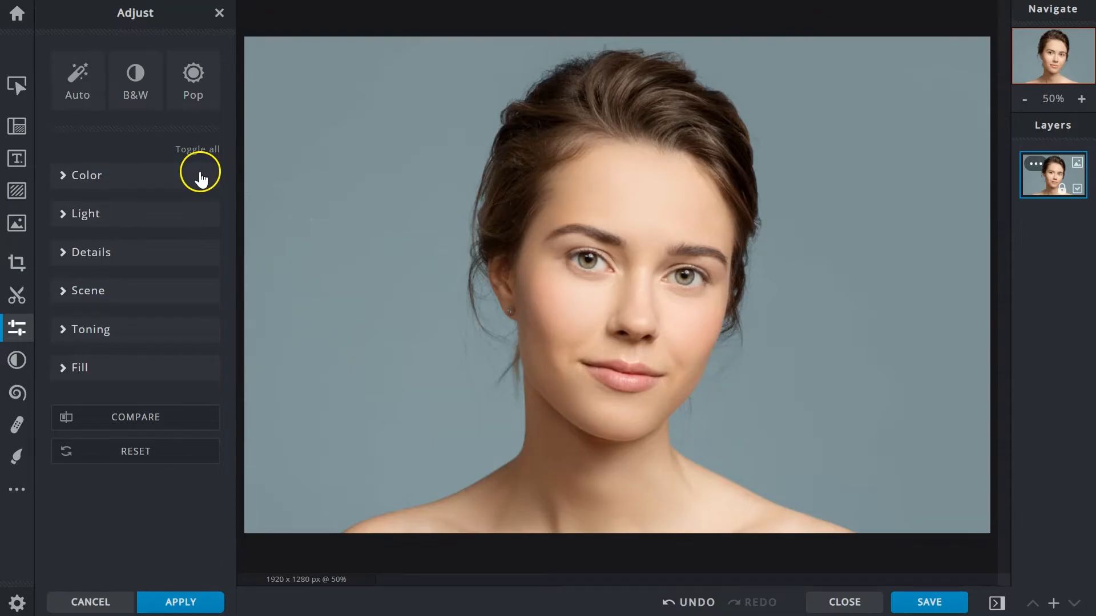
Test Vibrance from near-minimum to maximum on the grey-background portrait, then return it to 0
{"action": "left_click", "coordinate": [84, 175]}
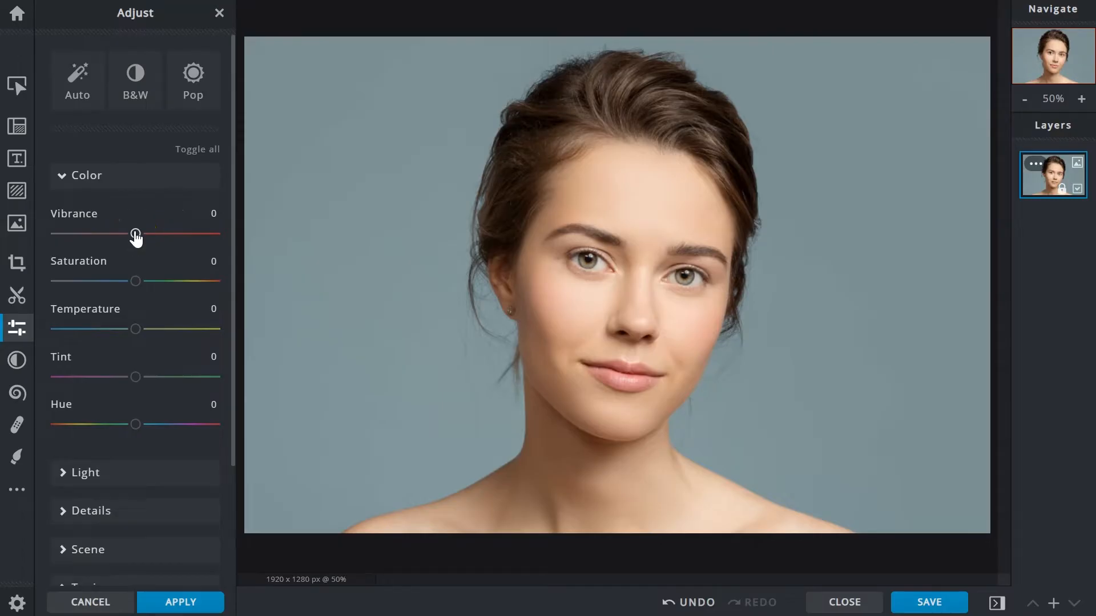
{"action": "left_click_drag", "start_coordinate": [136, 234], "coordinate": [103, 234]}
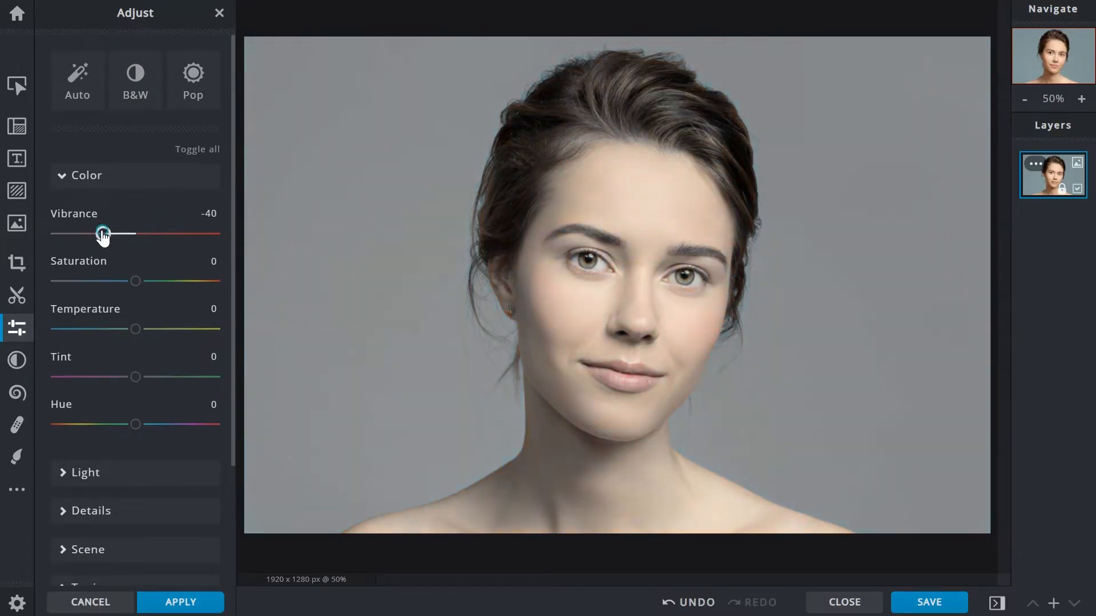
{"action": "left_click_drag", "start_coordinate": [103, 233], "coordinate": [69, 232]}
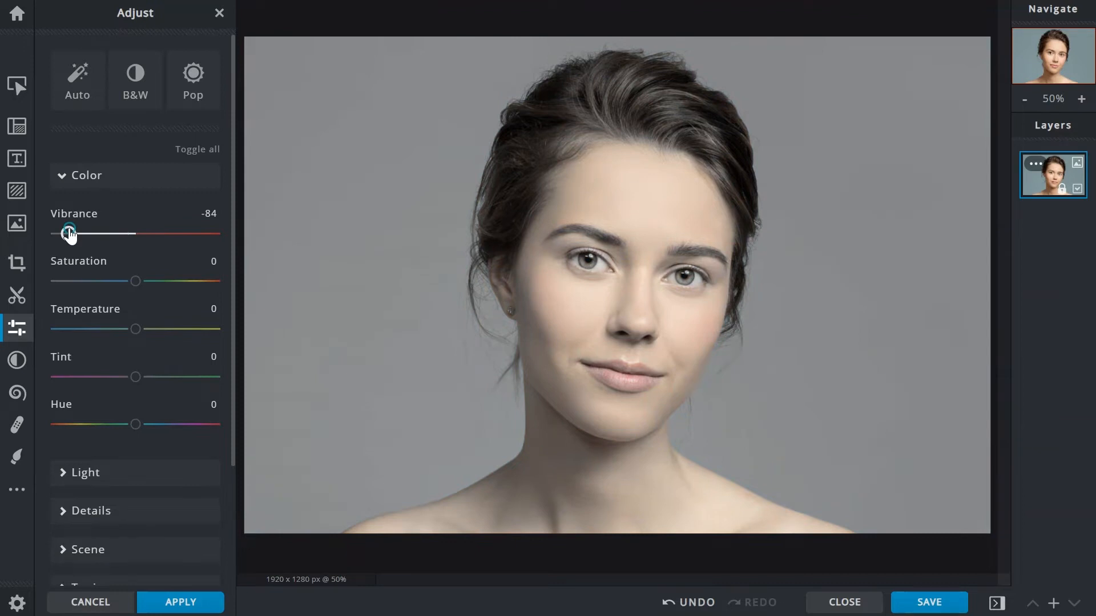
{"action": "left_click_drag", "start_coordinate": [68, 233], "coordinate": [177, 232]}
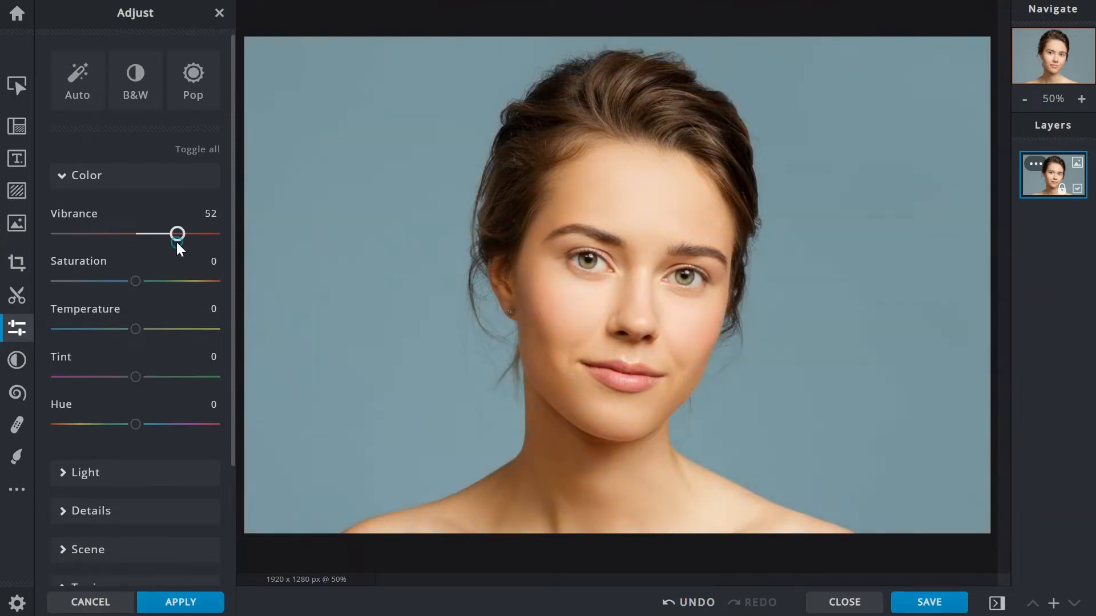
{"action": "left_click_drag", "start_coordinate": [177, 233], "coordinate": [194, 233]}
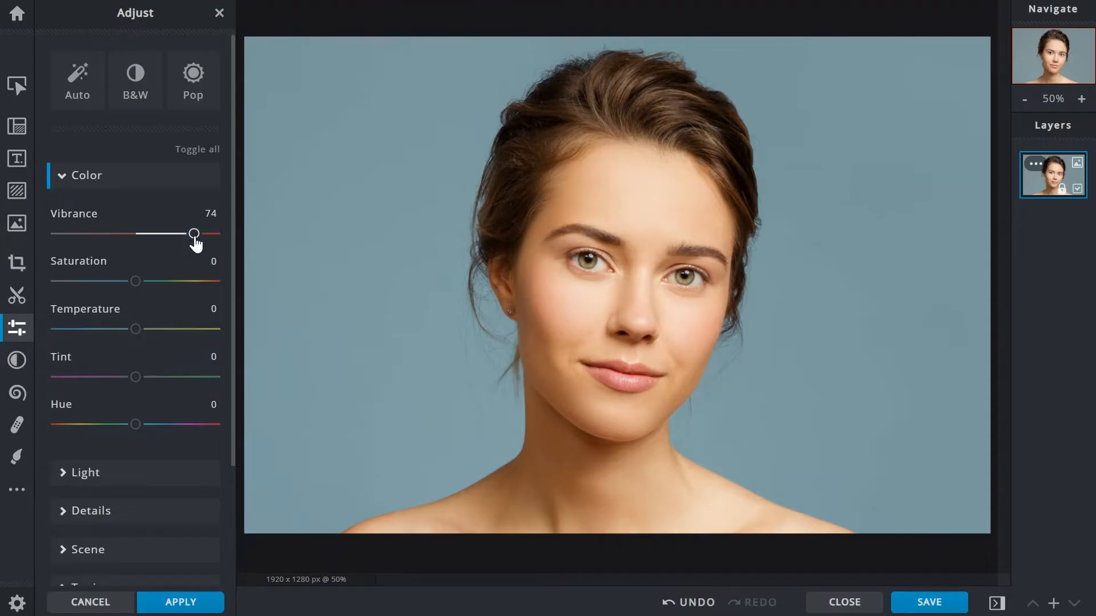
{"action": "left_click_drag", "start_coordinate": [194, 234], "coordinate": [135, 233]}
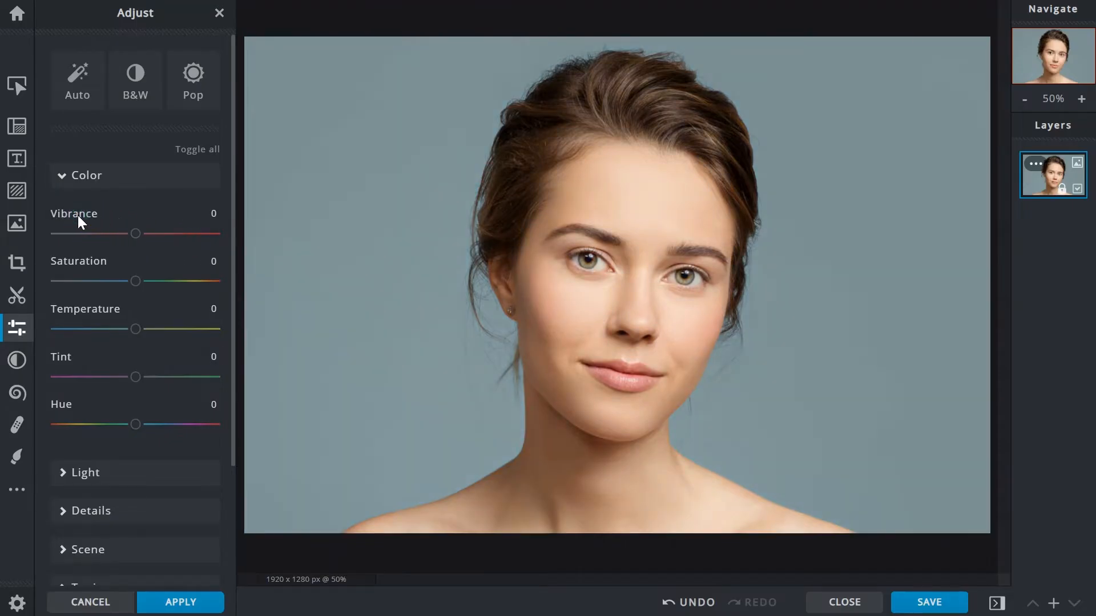
{"action": "mouse_move", "coordinate": [137, 281]}
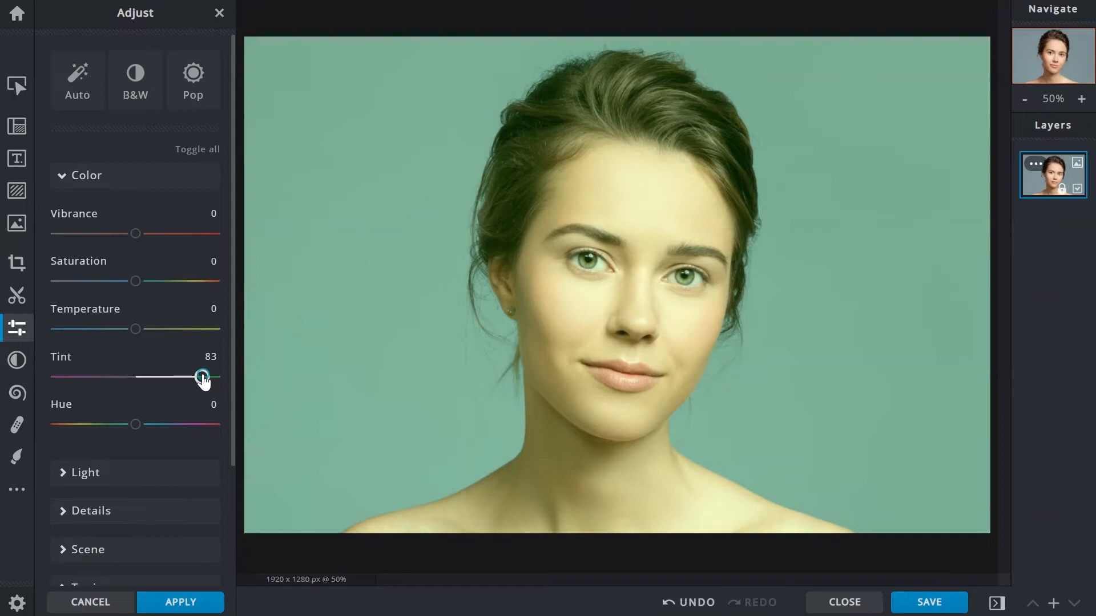
{"action": "mouse_move", "coordinate": [168, 361]}
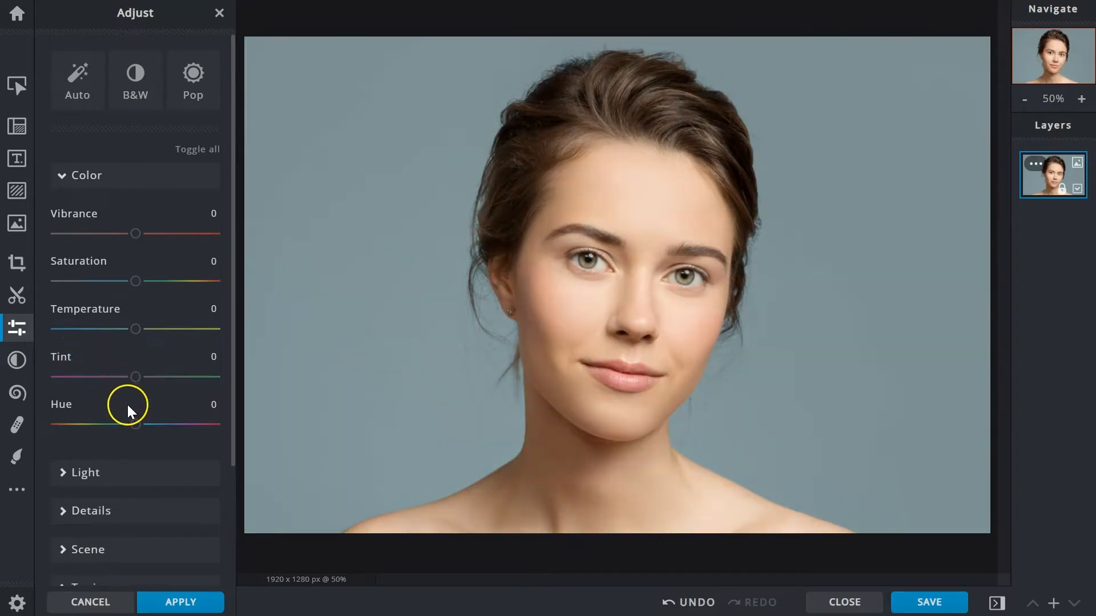
{"action": "mouse_move", "coordinate": [134, 424]}
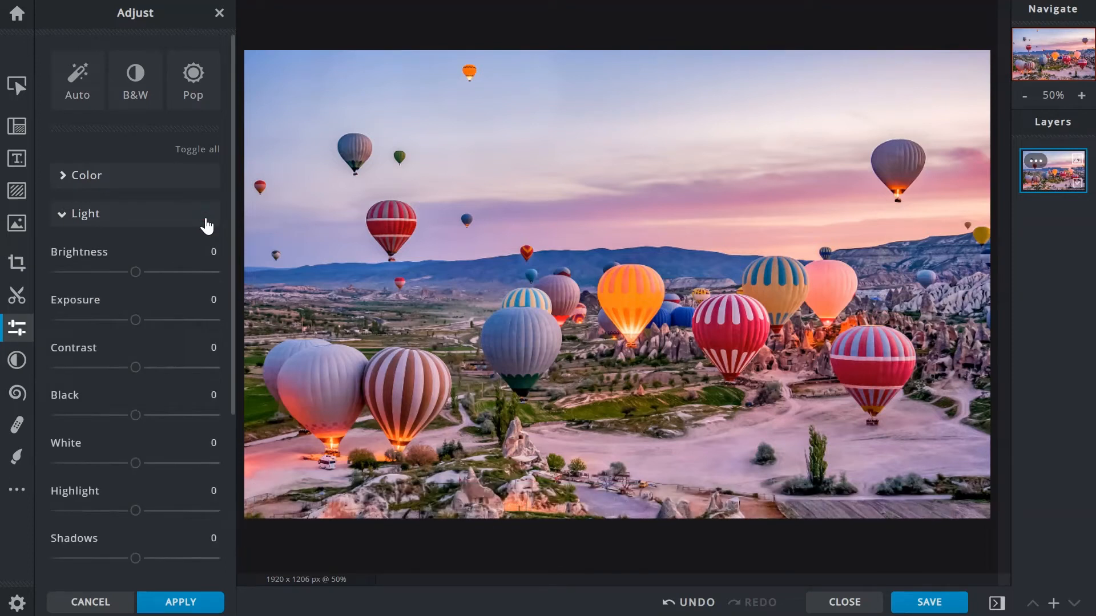
{"action": "mouse_move", "coordinate": [136, 274]}
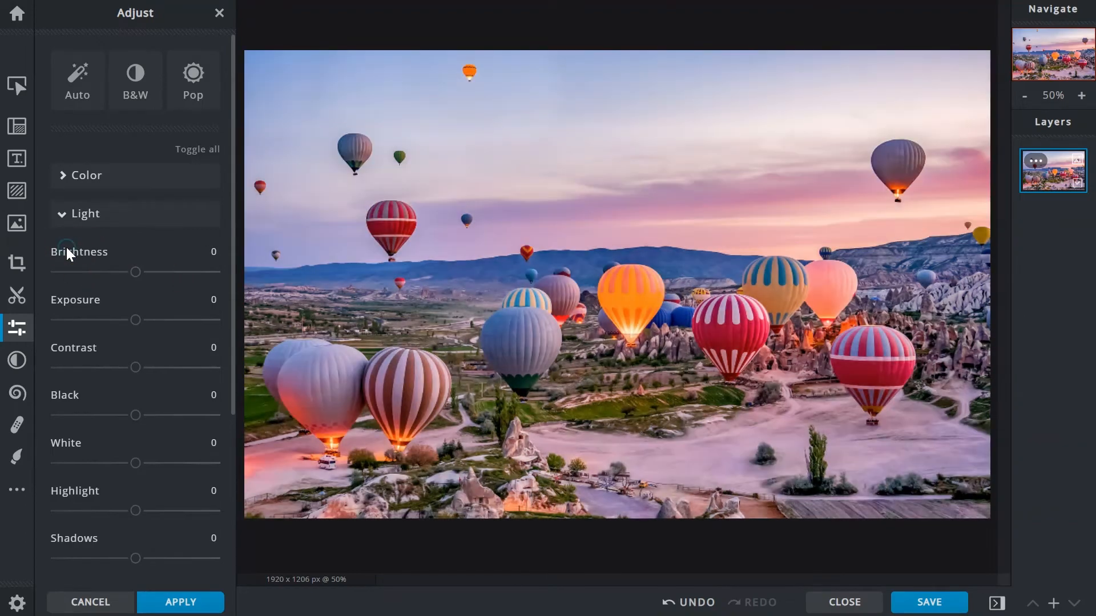
{"action": "mouse_move", "coordinate": [134, 323]}
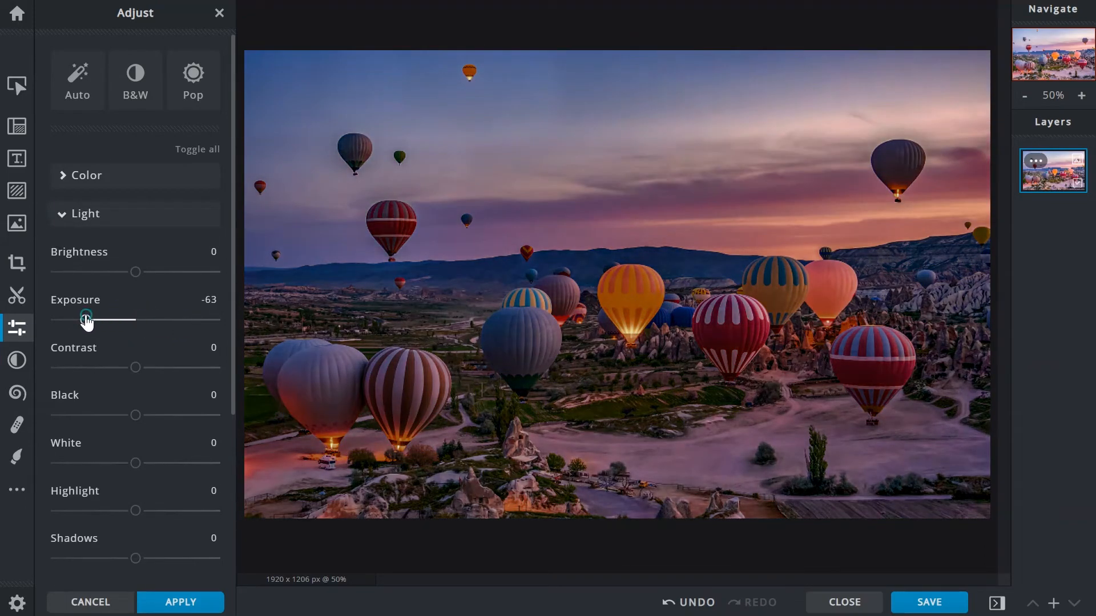
{"action": "mouse_move", "coordinate": [79, 304]}
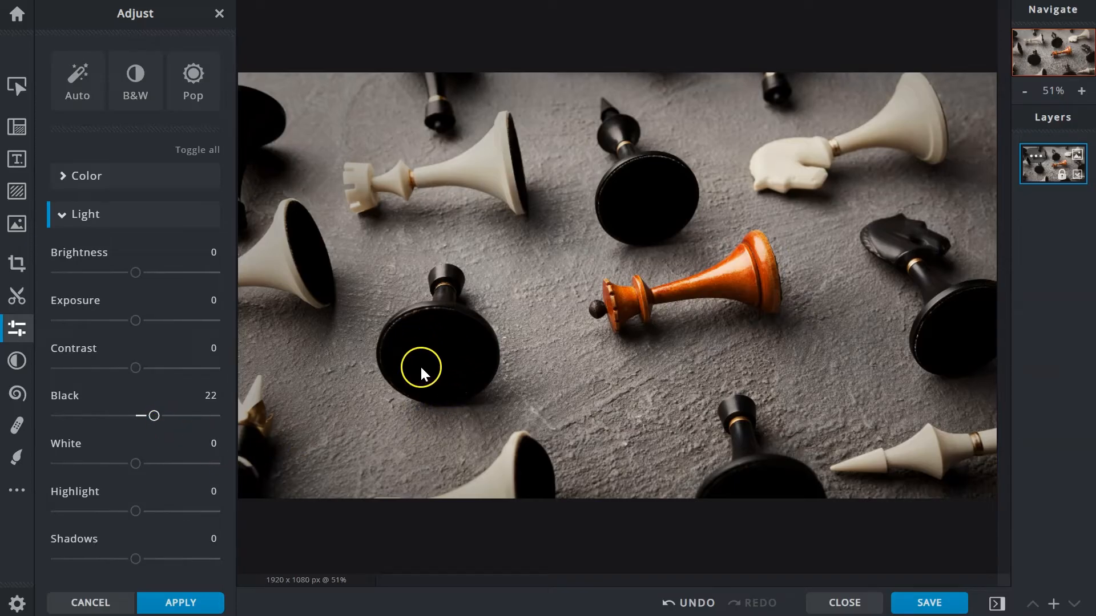
{"action": "mouse_move", "coordinate": [405, 367]}
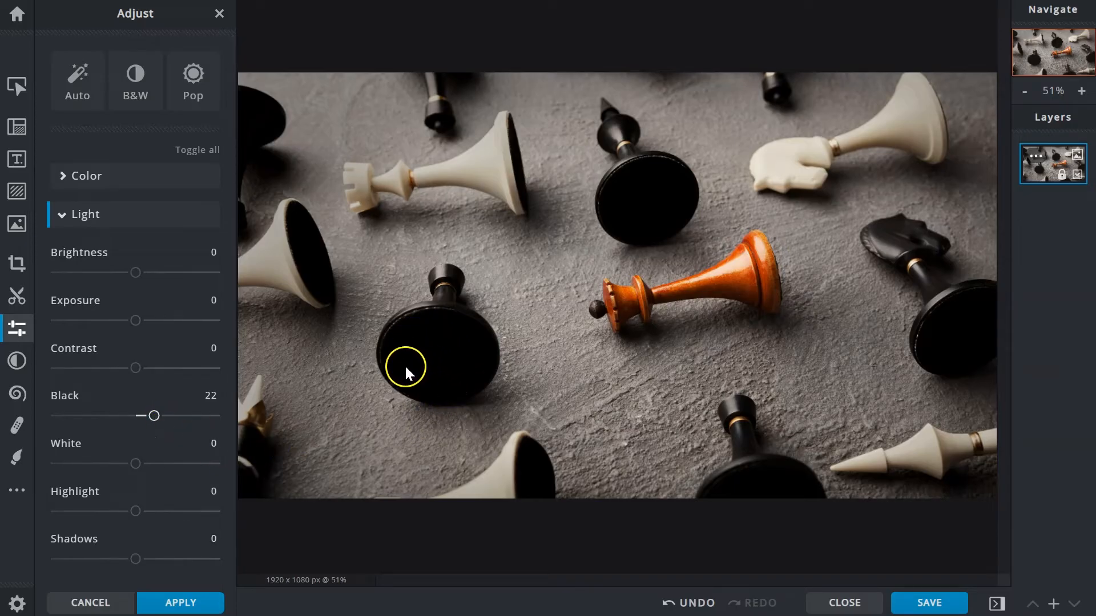
Reset the black boost, raise White to 54 on the chess photo, and compare with the original
{"action": "scroll", "scroll_direction": "down", "scroll_amount": 3}
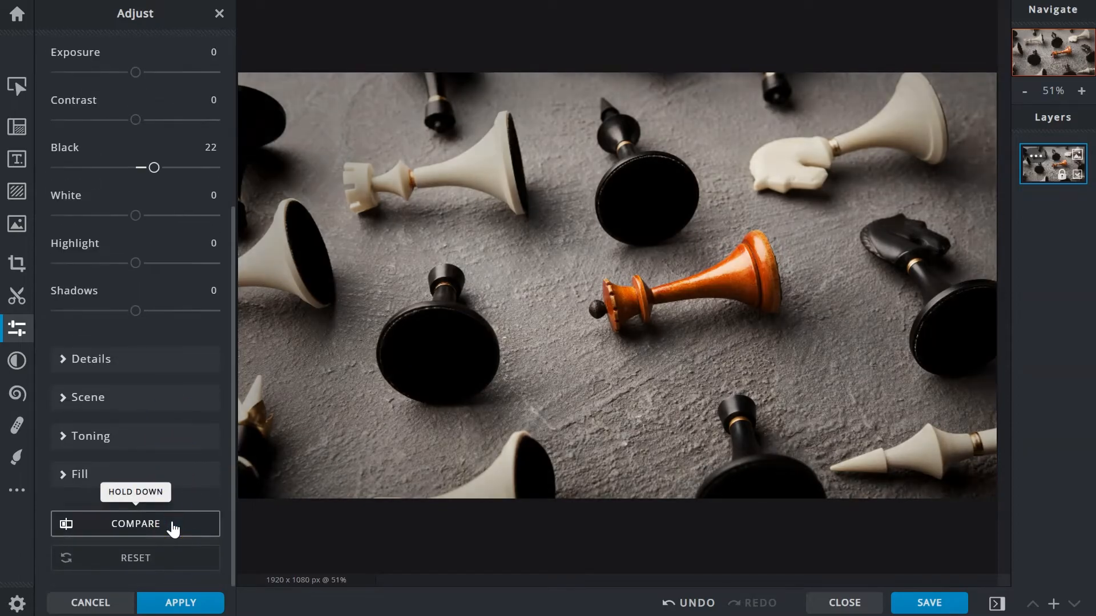
{"action": "mouse_move", "coordinate": [171, 555]}
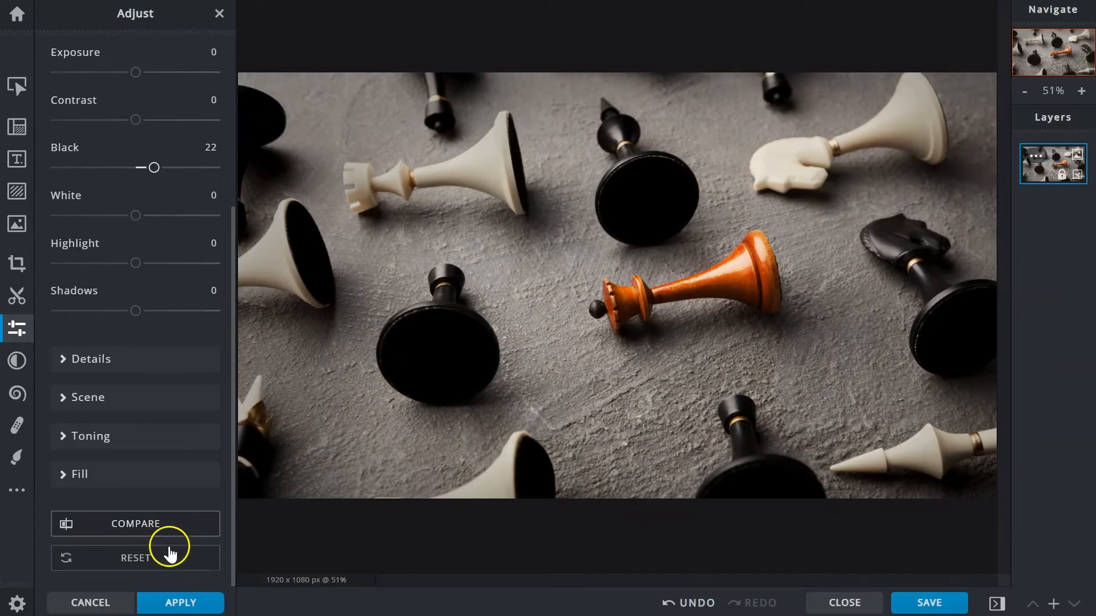
{"action": "left_click", "coordinate": [135, 557]}
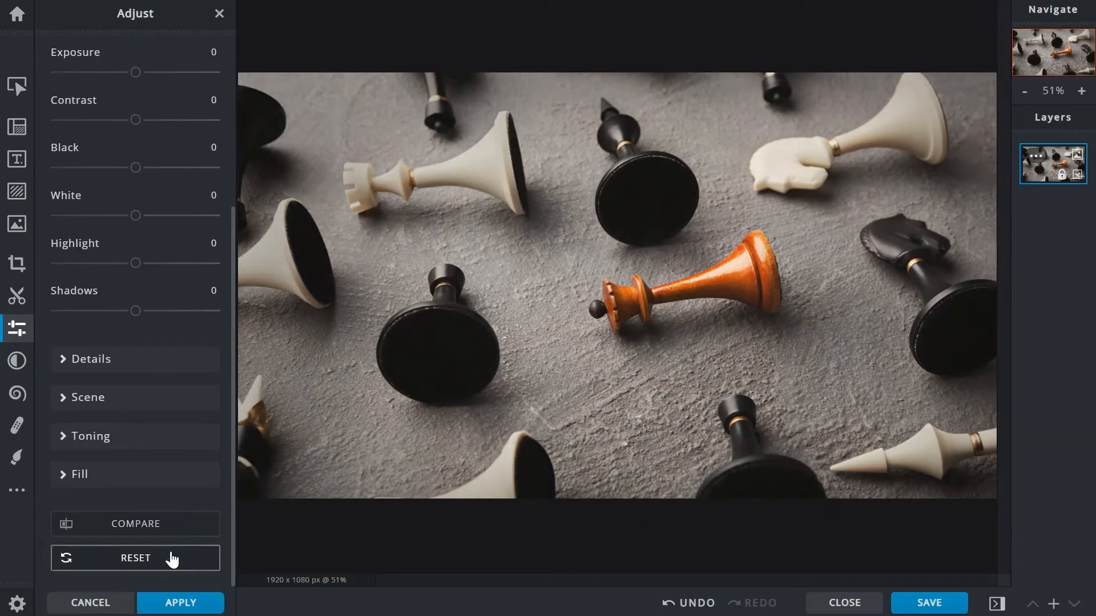
{"action": "left_click_drag", "start_coordinate": [136, 215], "coordinate": [143, 215]}
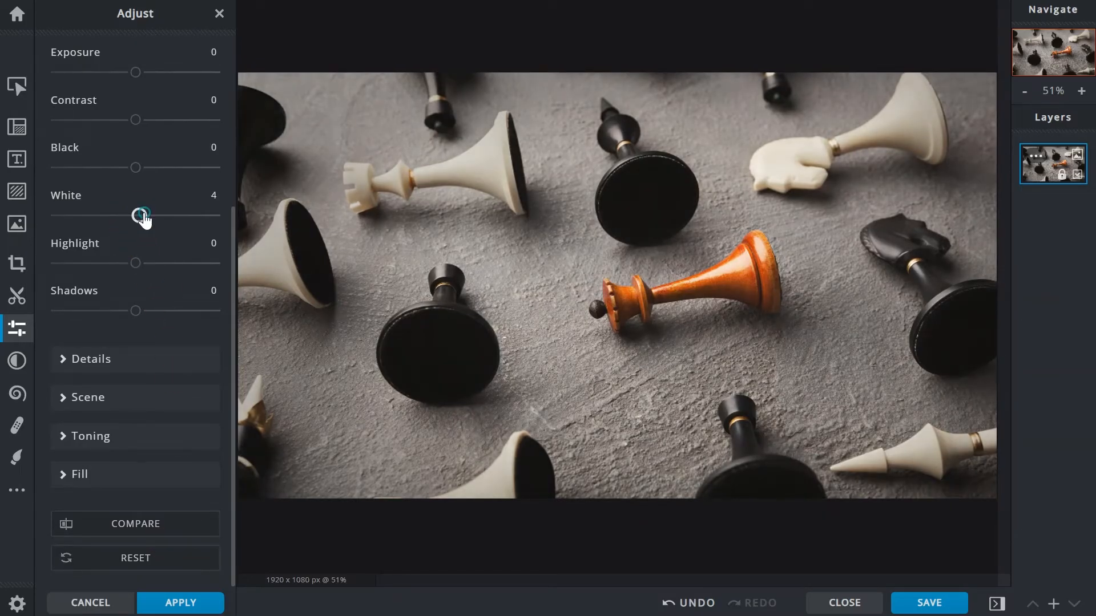
{"action": "left_click_drag", "start_coordinate": [142, 214], "coordinate": [128, 214]}
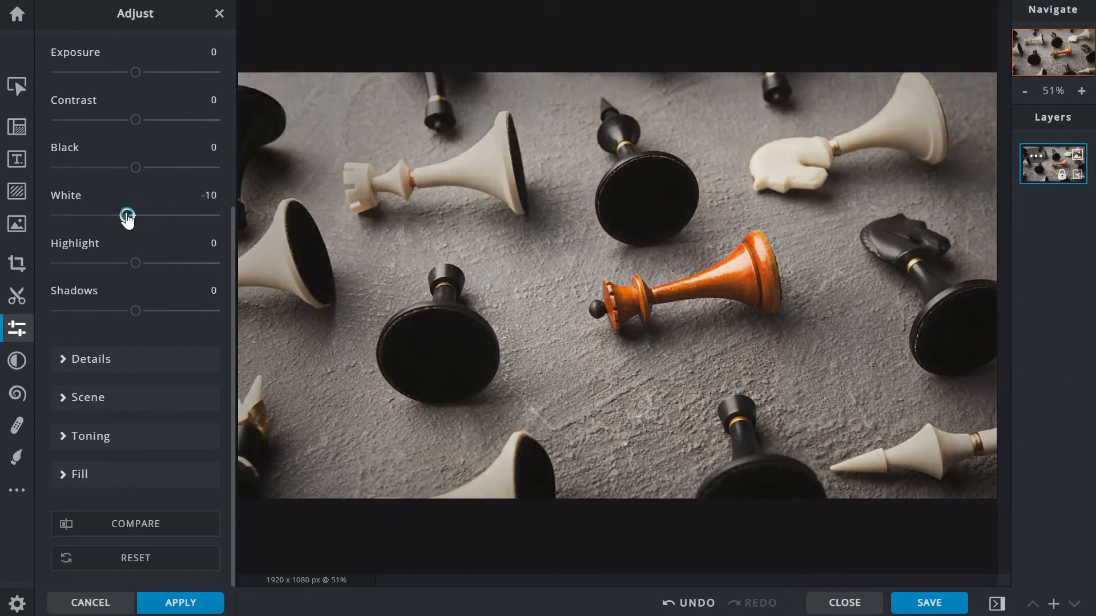
{"action": "left_click_drag", "start_coordinate": [127, 215], "coordinate": [111, 215]}
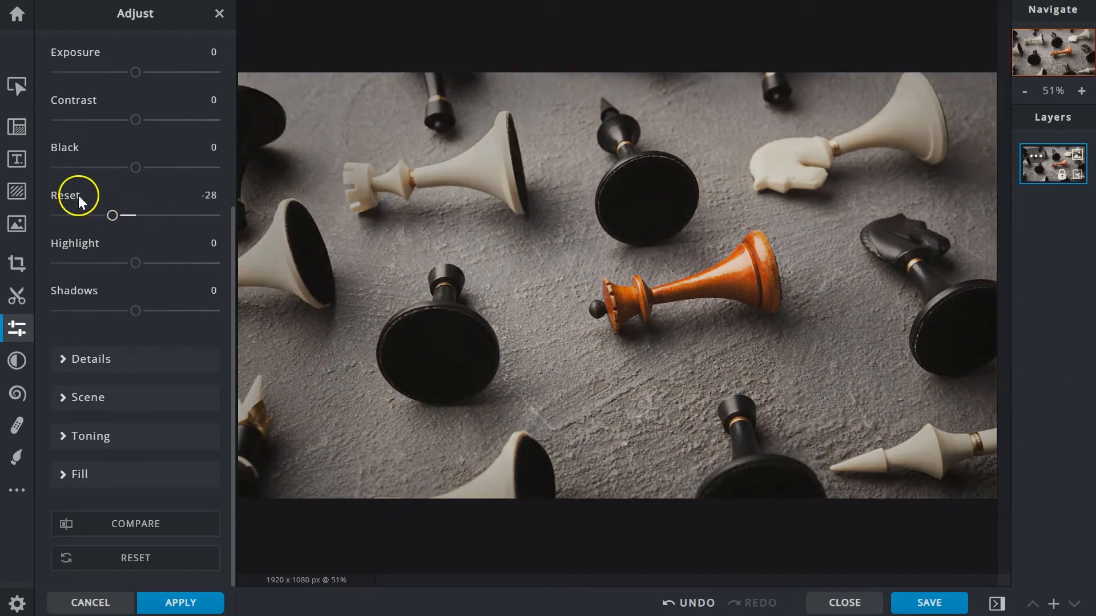
{"action": "left_click_drag", "start_coordinate": [112, 215], "coordinate": [152, 215]}
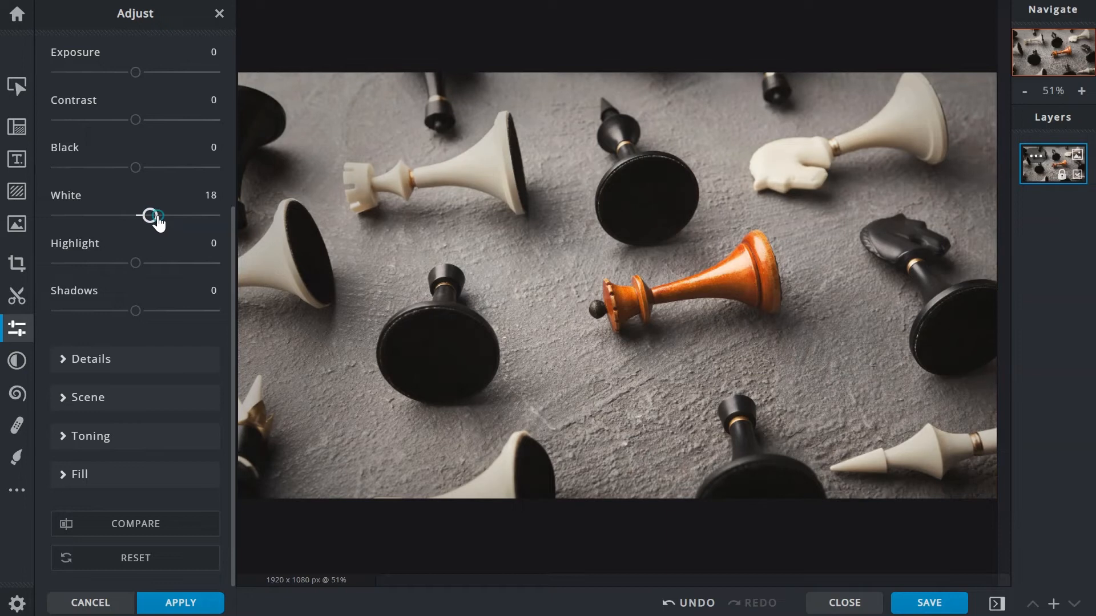
{"action": "left_click_drag", "start_coordinate": [152, 215], "coordinate": [180, 215]}
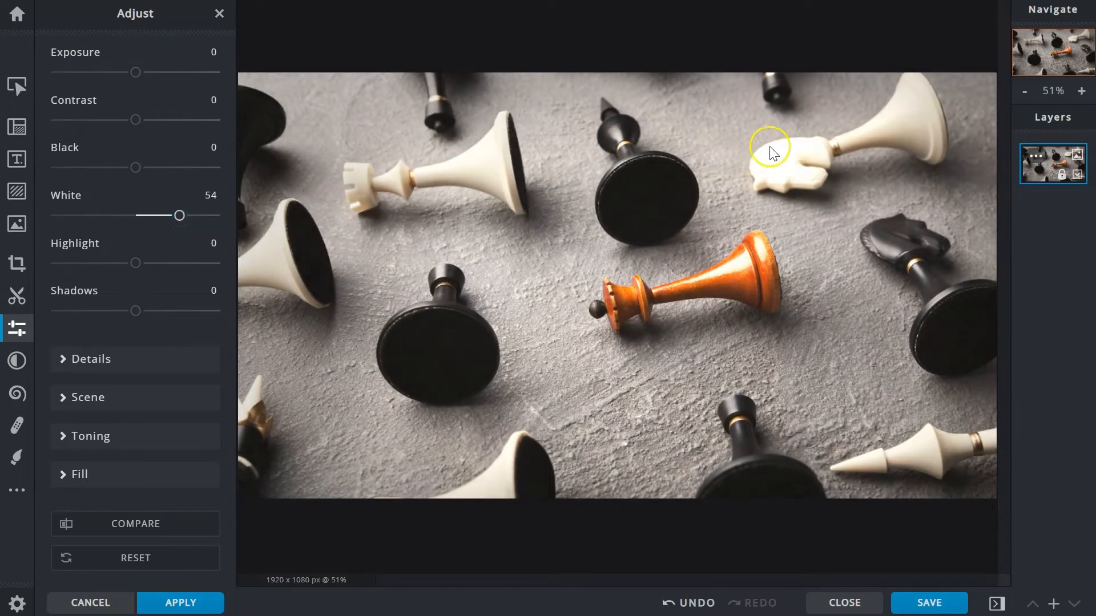
{"action": "mouse_move", "coordinate": [778, 160]}
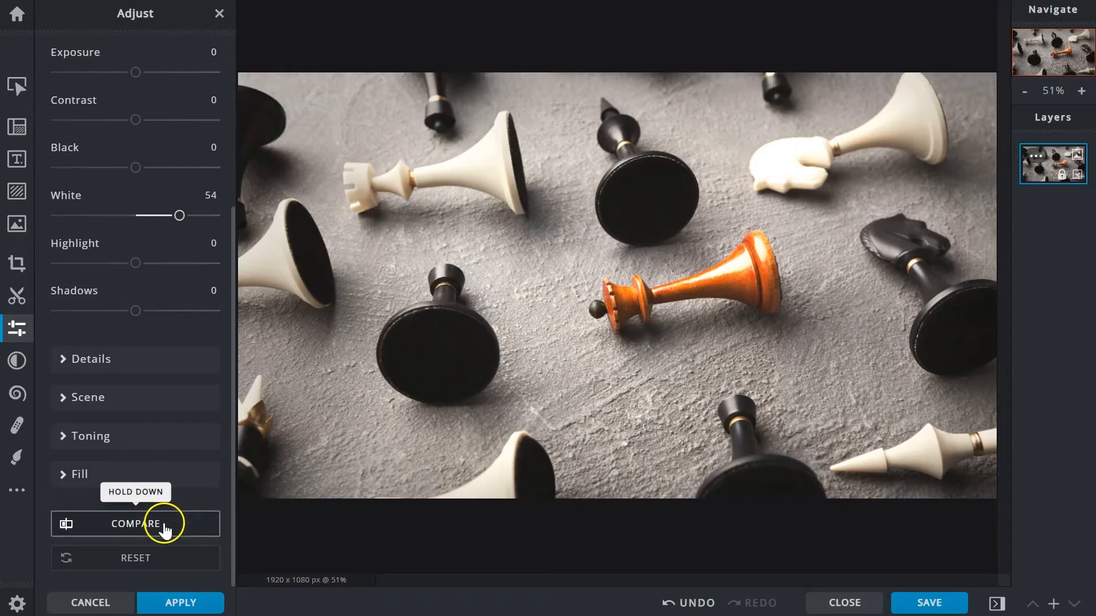
{"action": "mouse_move", "coordinate": [136, 523]}
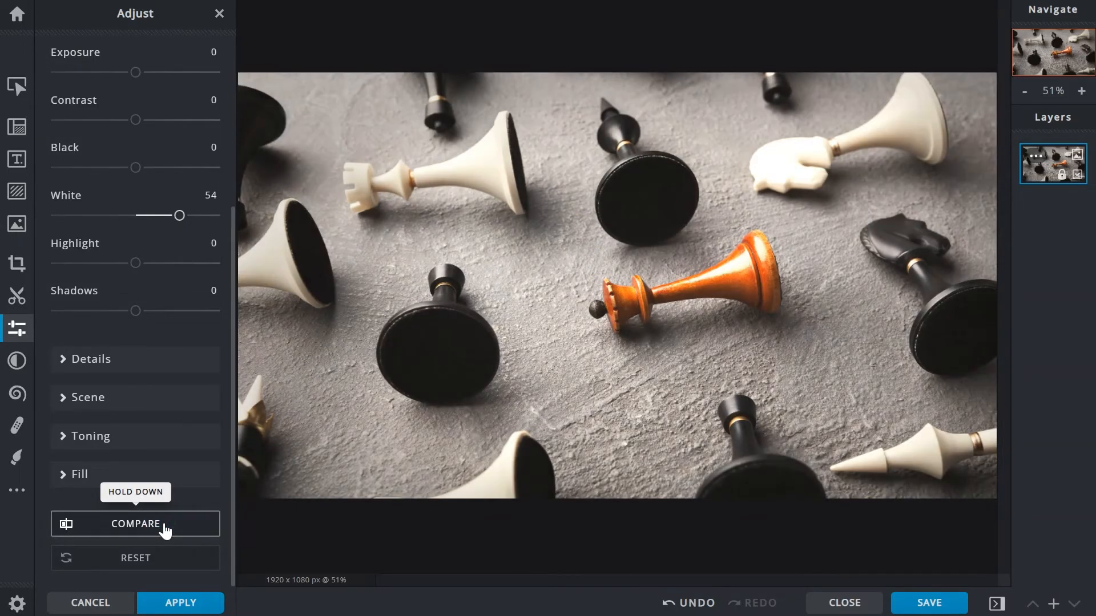
{"action": "left_click", "coordinate": [135, 558]}
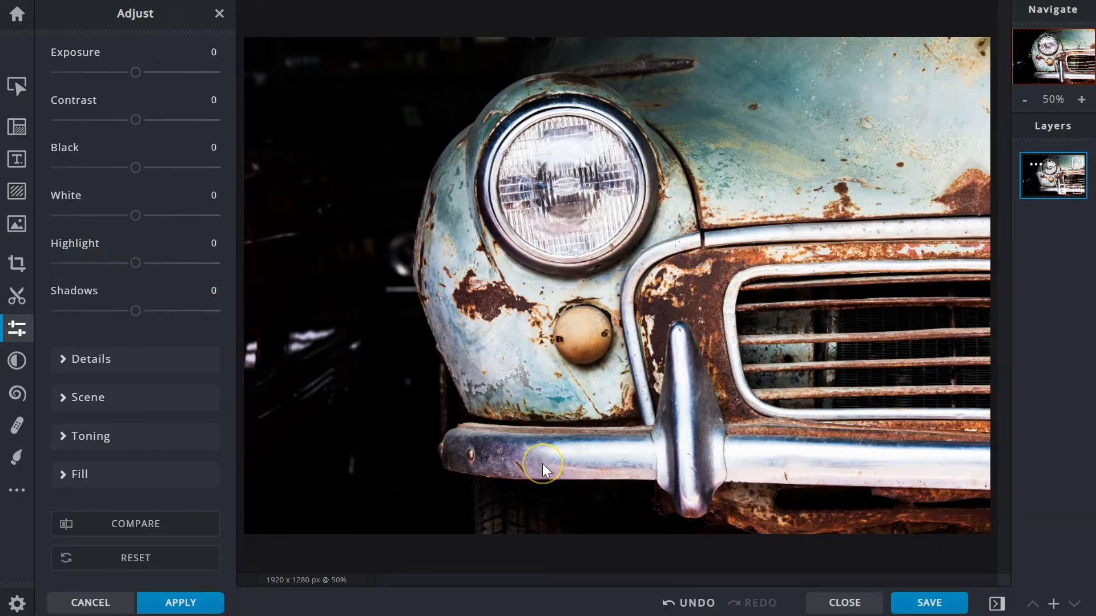
{"action": "mouse_move", "coordinate": [544, 470]}
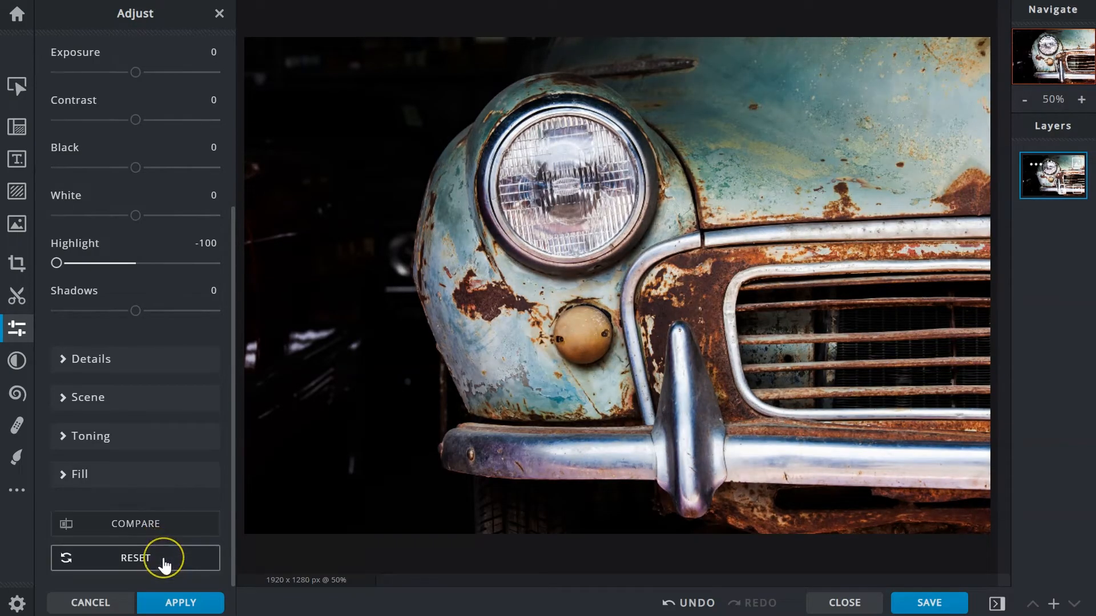
Reset the rusty car photo's light adjustments after trying Highlight at -100
{"action": "left_click", "coordinate": [135, 557]}
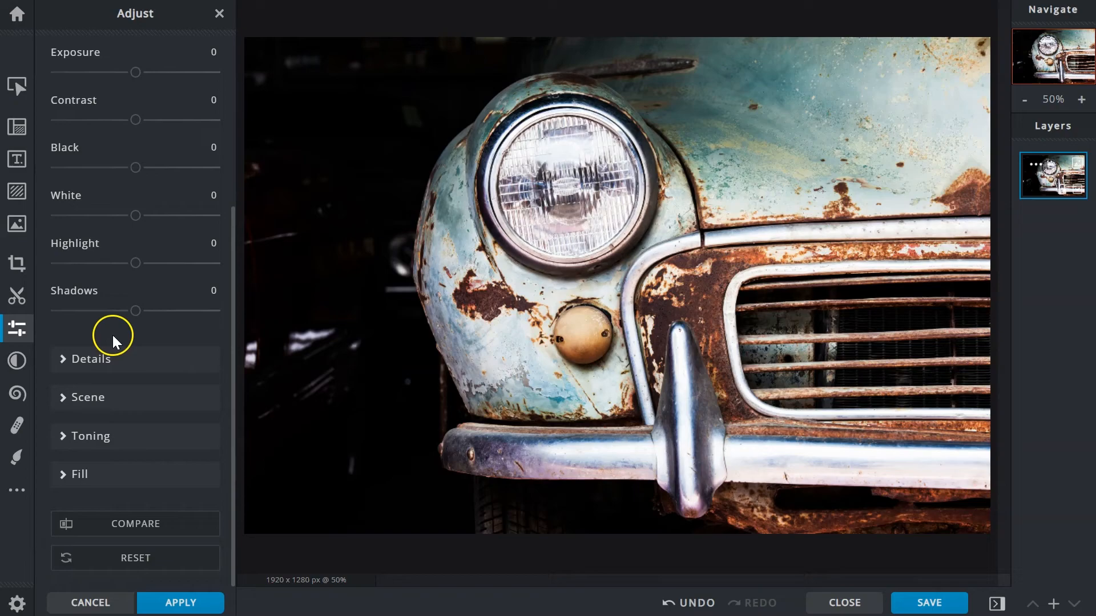
{"action": "mouse_move", "coordinate": [98, 303]}
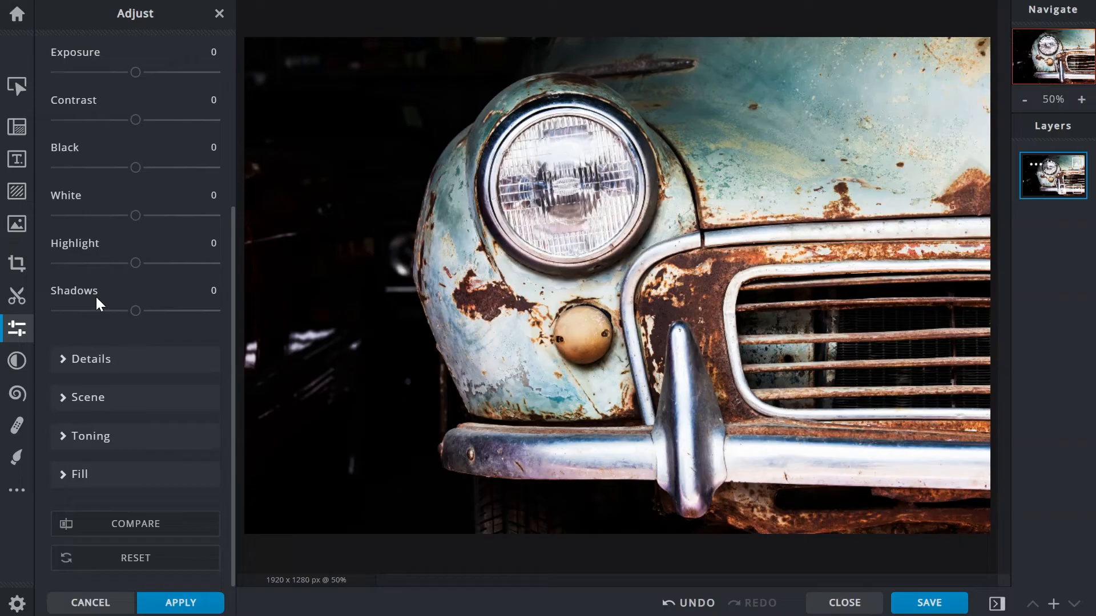
{"action": "mouse_move", "coordinate": [323, 370]}
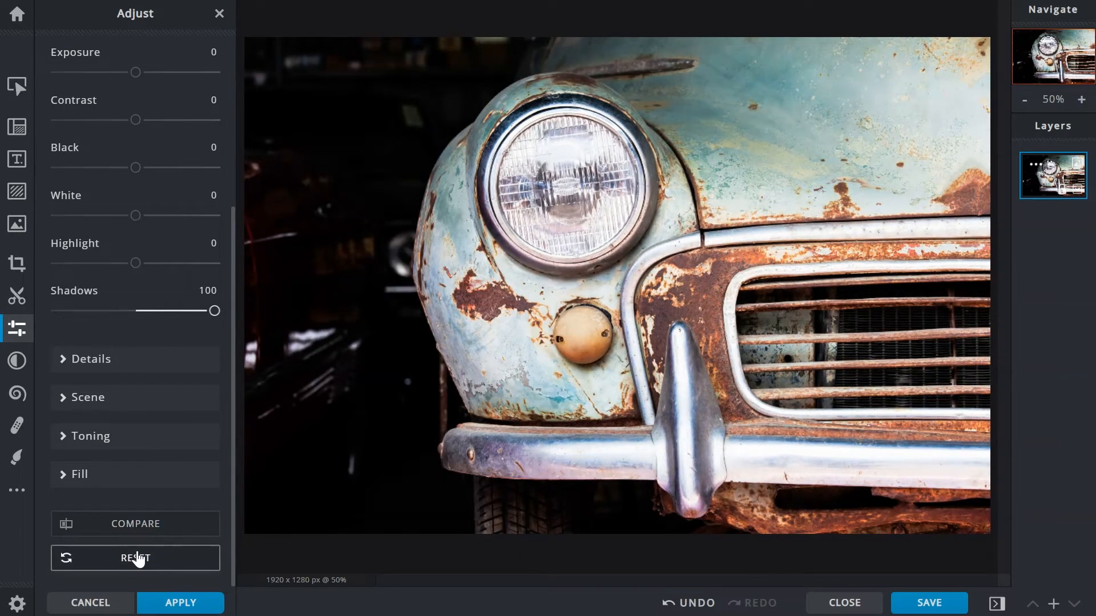
{"action": "left_click", "coordinate": [134, 558]}
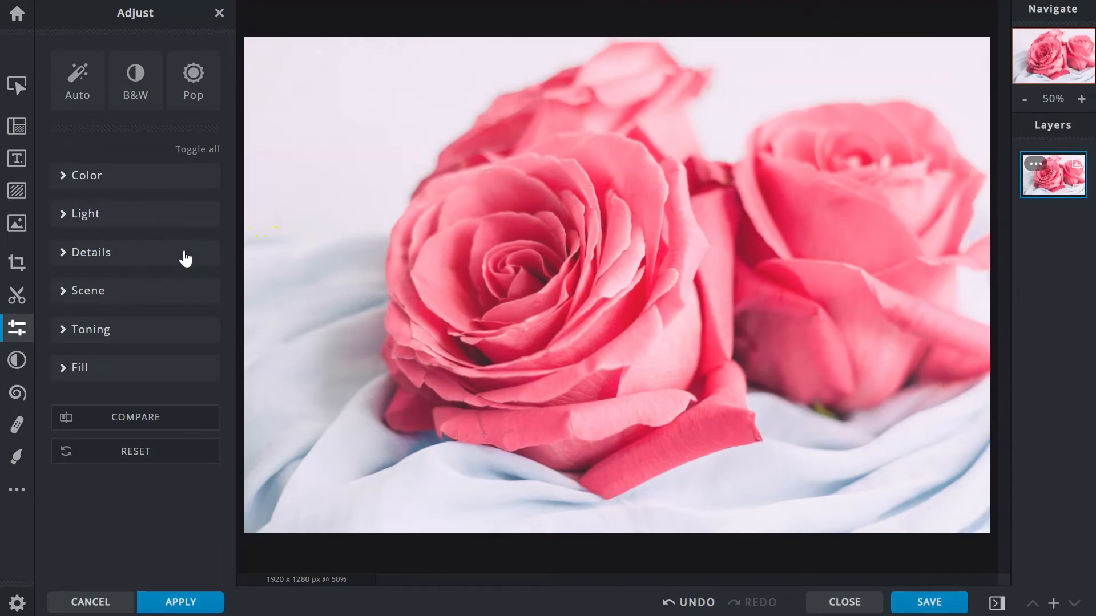
Expand Details and raise Sharpen to 74 on the pink roses
{"action": "left_click", "coordinate": [91, 253]}
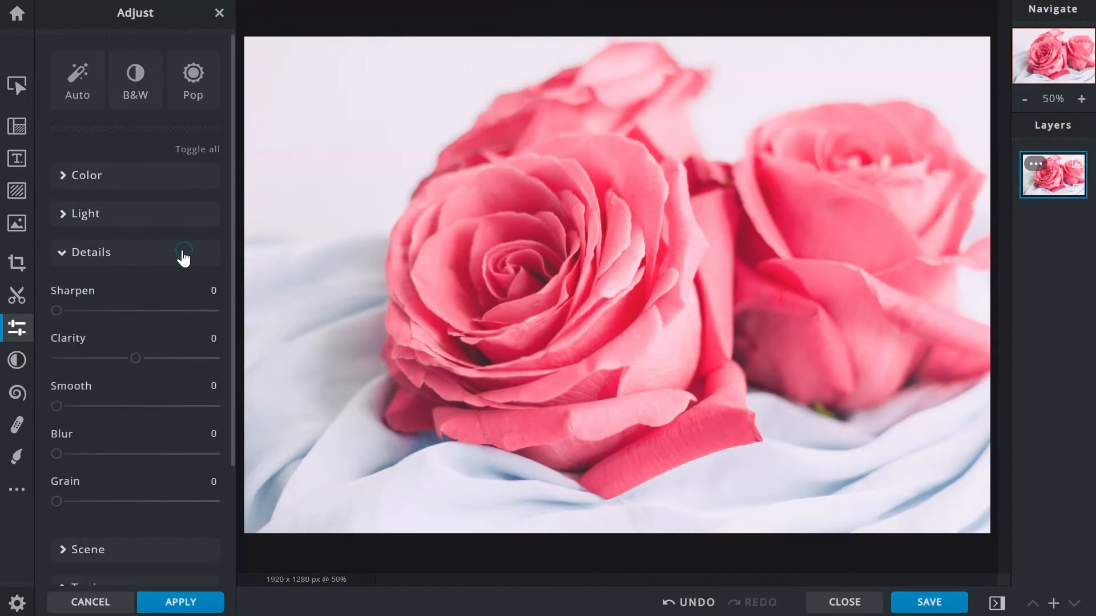
{"action": "mouse_move", "coordinate": [108, 300]}
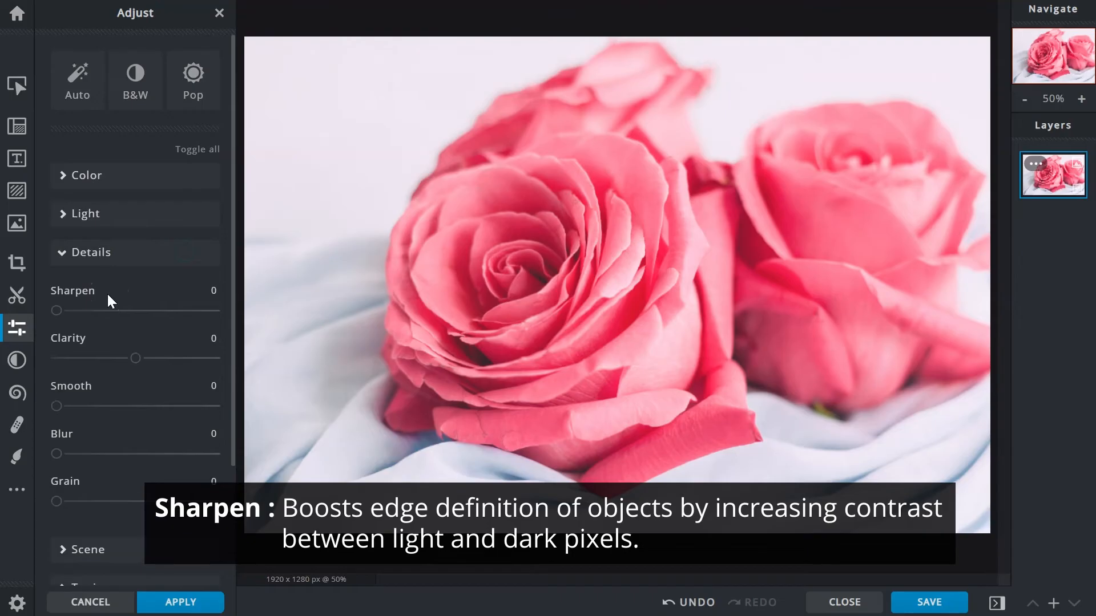
{"action": "mouse_move", "coordinate": [108, 300]}
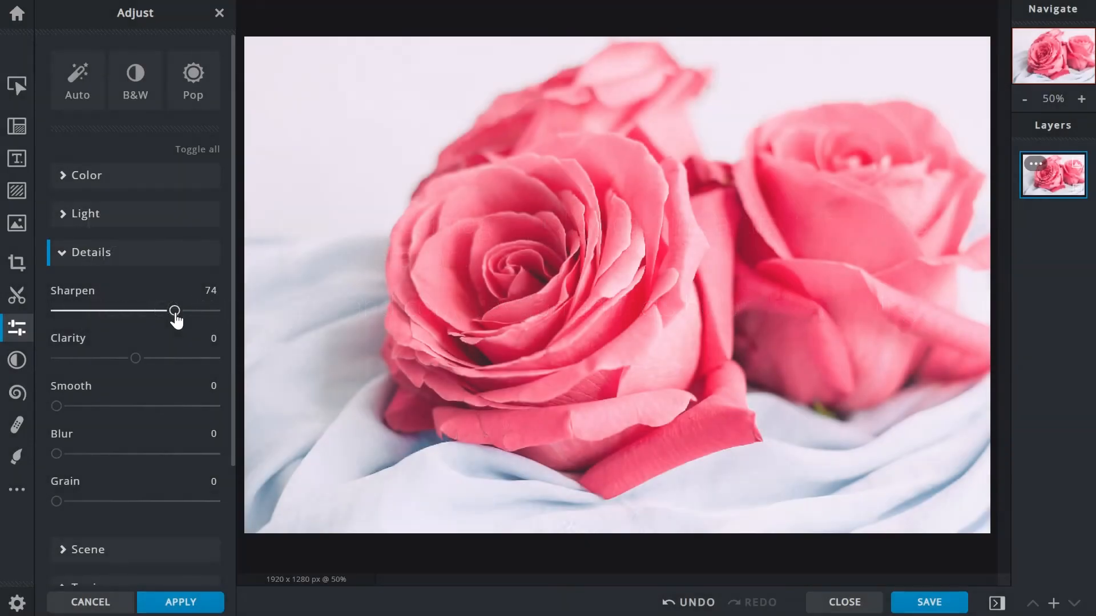
{"action": "scroll", "scroll_direction": "down", "scroll_amount": 3}
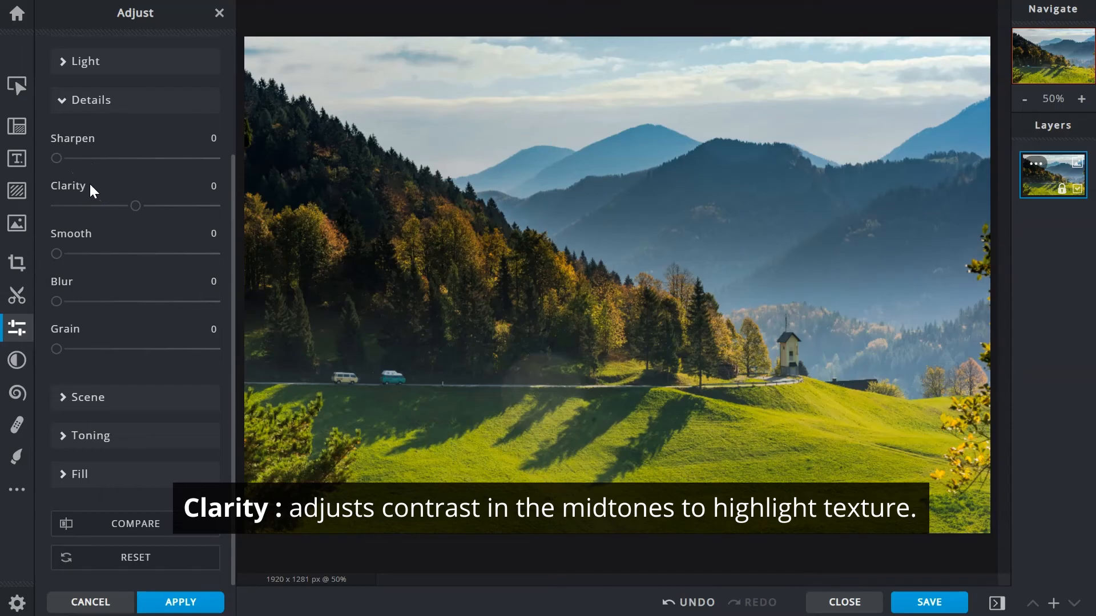
Set Clarity to 100 on the landscape, then try small values around 14 and -4 on the portrait
{"action": "left_click", "coordinate": [137, 205]}
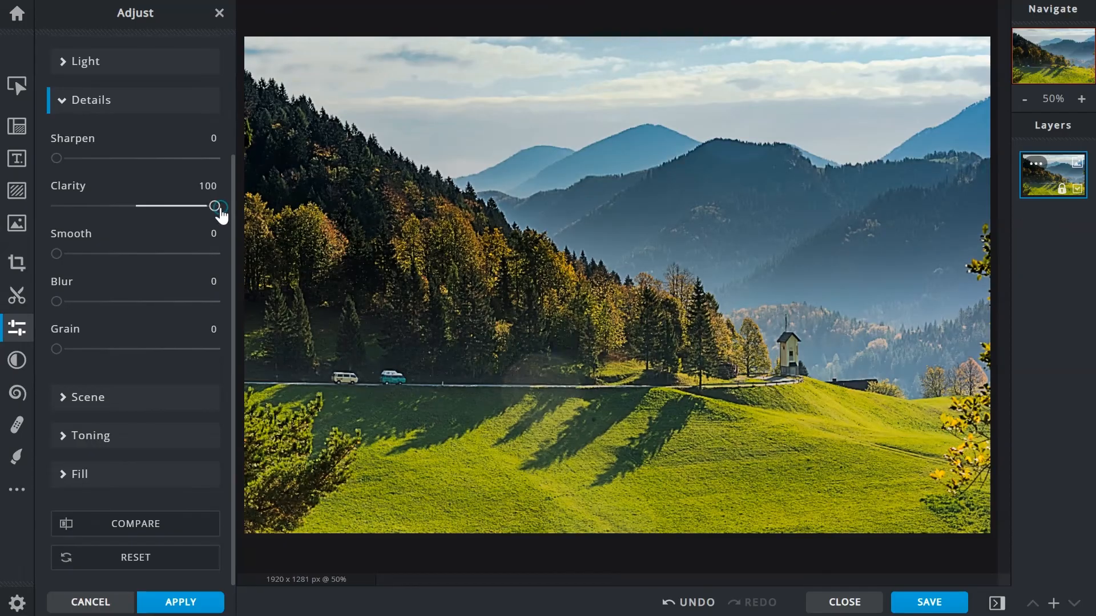
{"action": "mouse_move", "coordinate": [136, 523]}
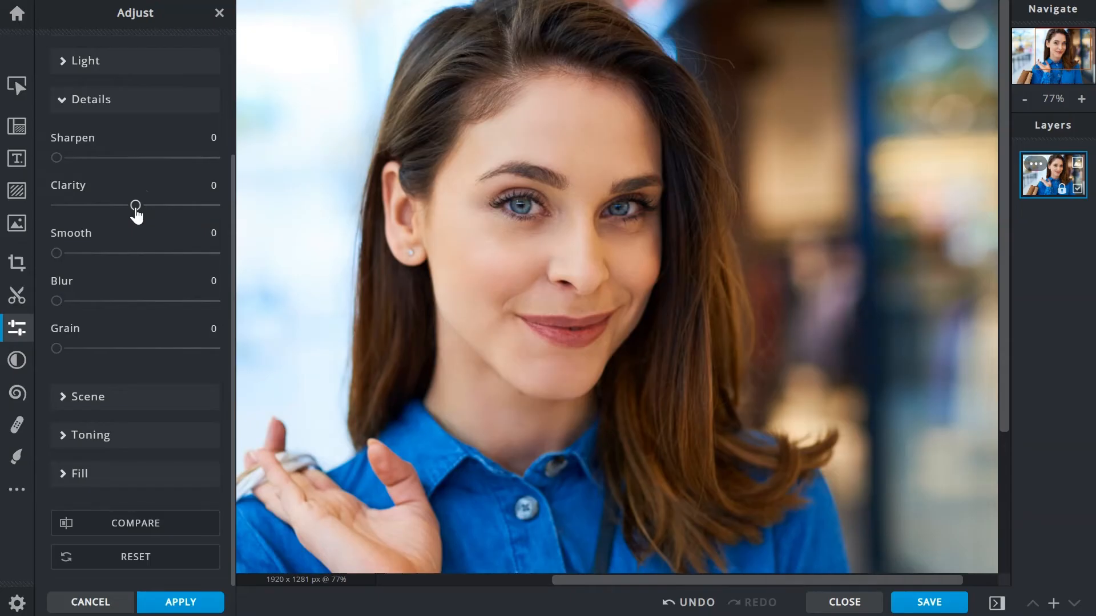
{"action": "left_click_drag", "start_coordinate": [136, 206], "coordinate": [148, 206]}
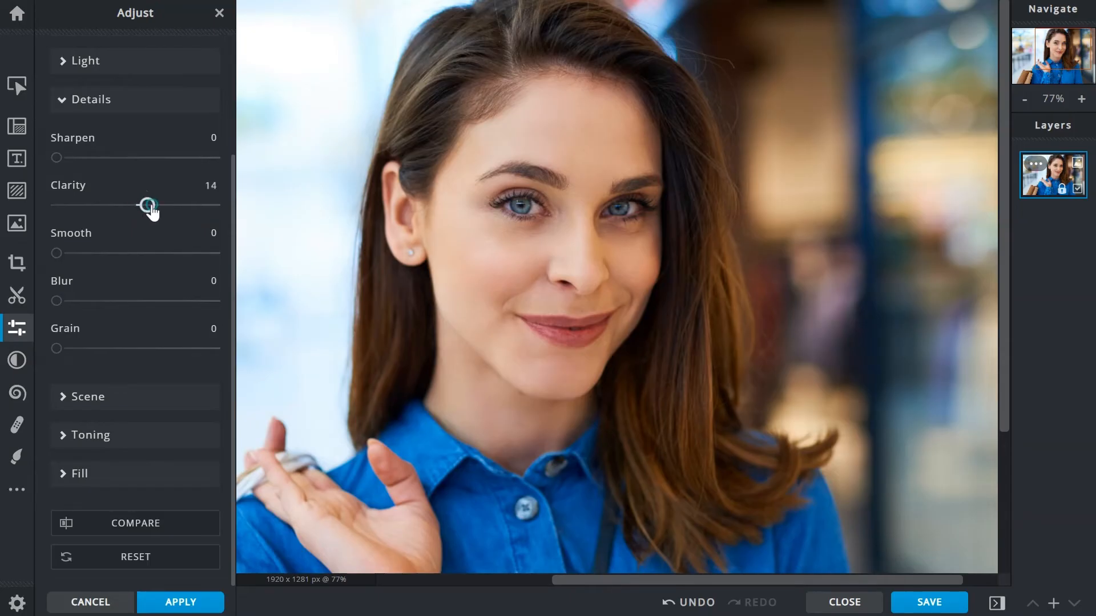
{"action": "left_click_drag", "start_coordinate": [147, 206], "coordinate": [217, 205]}
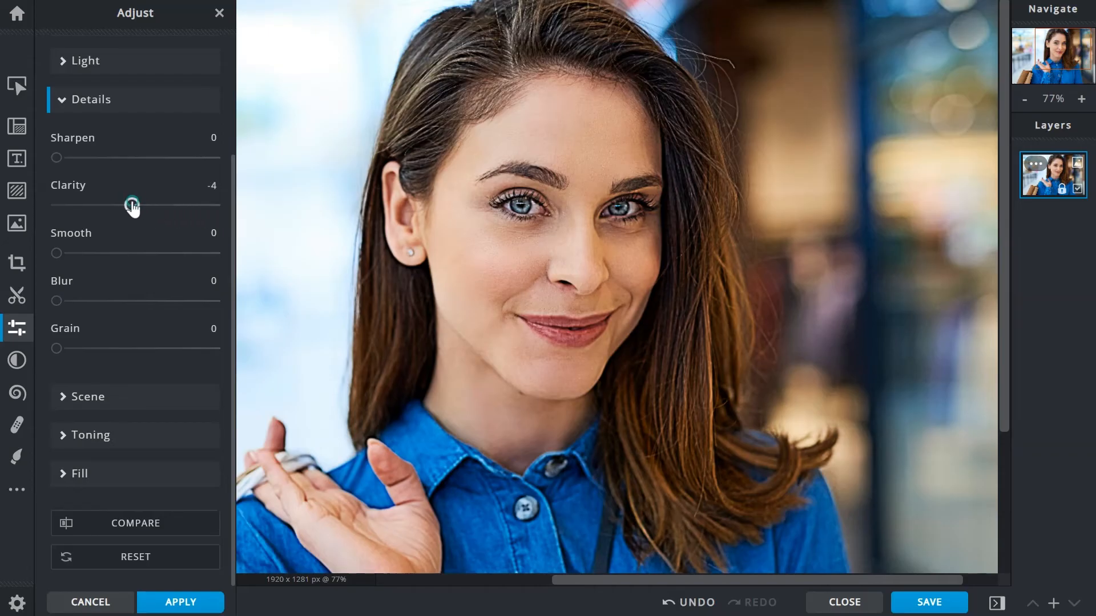
{"action": "left_click_drag", "start_coordinate": [131, 205], "coordinate": [56, 205]}
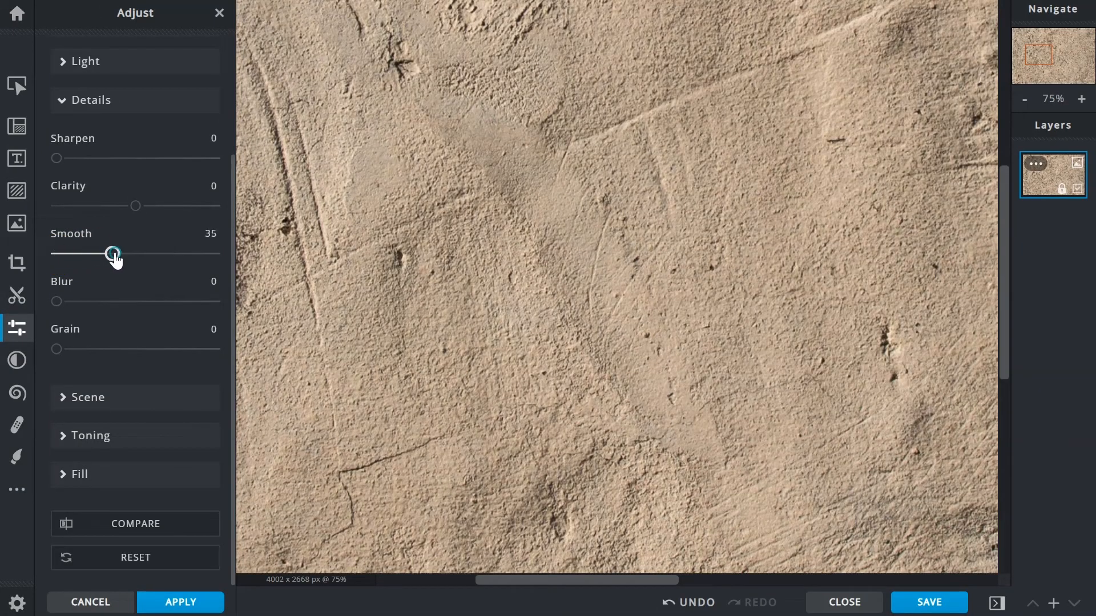
Push Smooth to 100 on the sandy wall texture and compare with the original
{"action": "left_click_drag", "start_coordinate": [113, 253], "coordinate": [215, 253]}
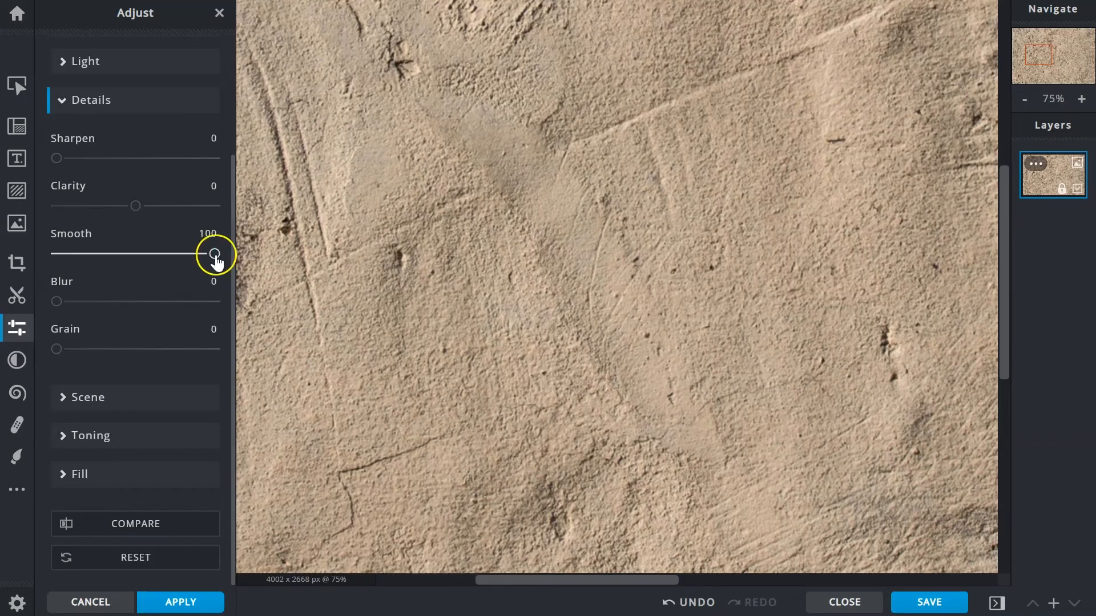
{"action": "mouse_move", "coordinate": [135, 523]}
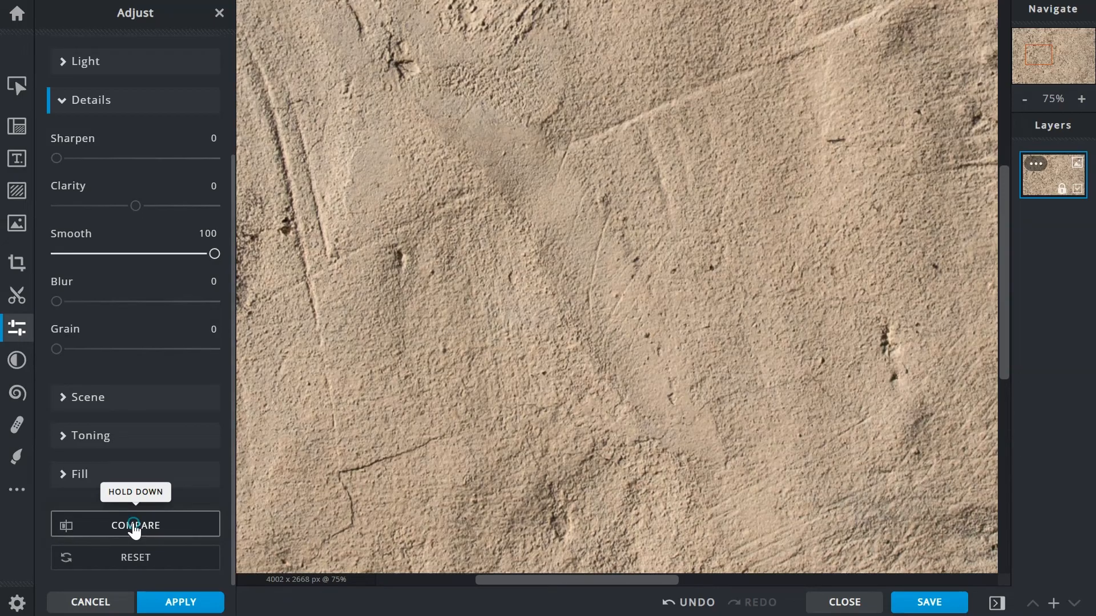
{"action": "left_click", "coordinate": [135, 524]}
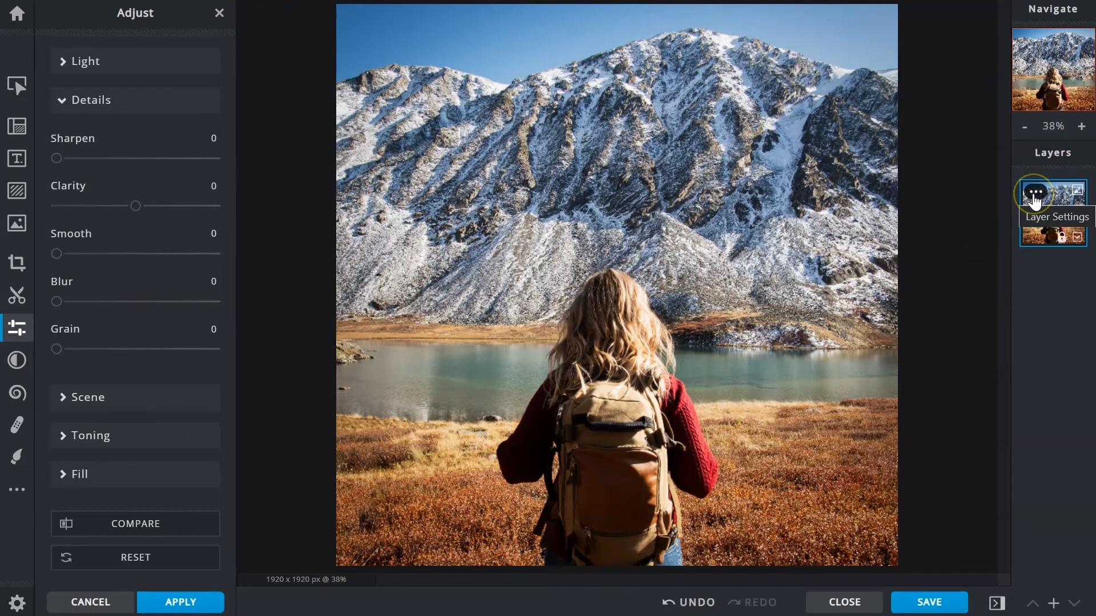
Duplicate the hiker layer, create a cutout on the copy, and select the lower layer
{"action": "left_click", "coordinate": [1034, 193]}
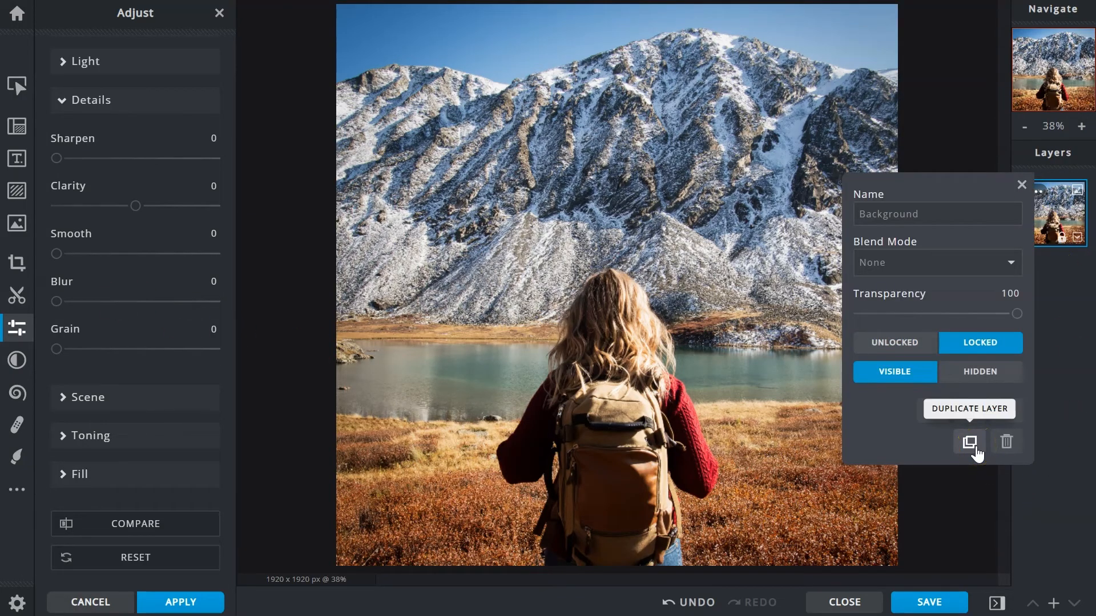
{"action": "left_click", "coordinate": [969, 442]}
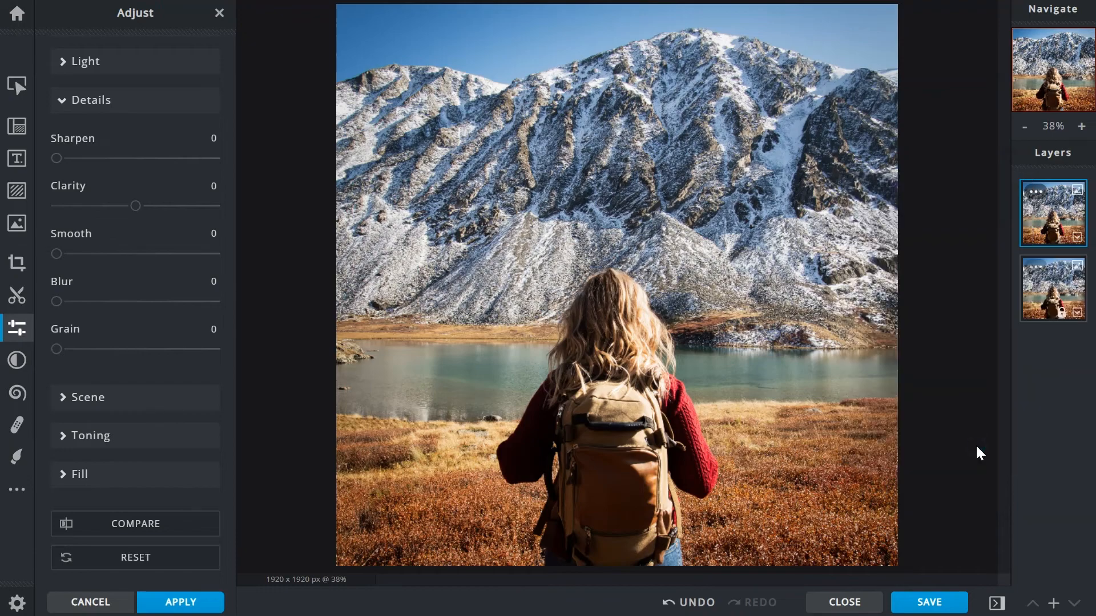
{"action": "mouse_move", "coordinate": [16, 295]}
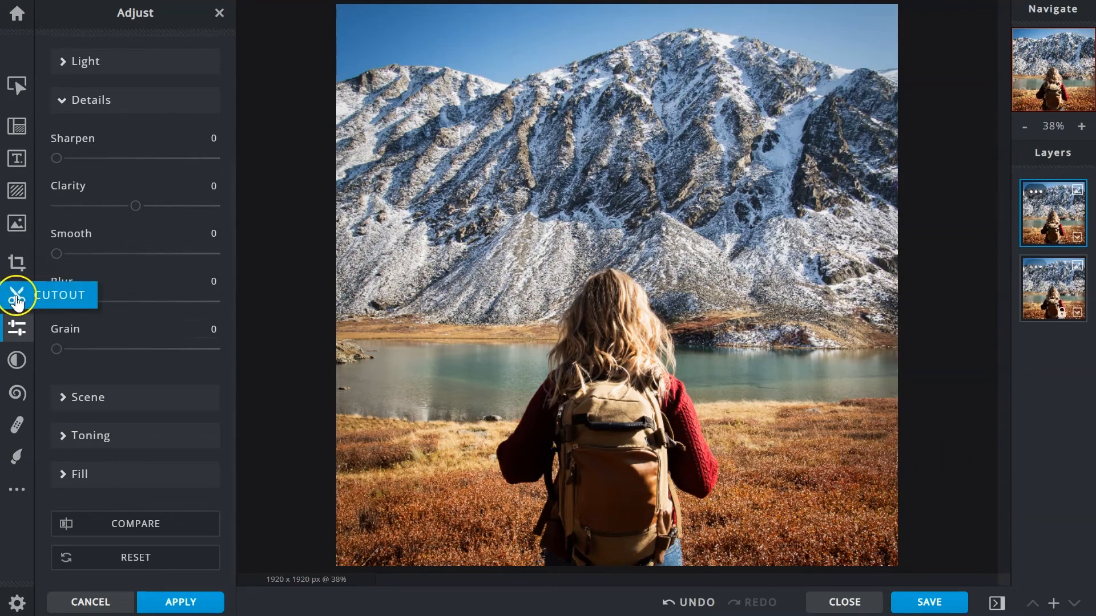
{"action": "left_click", "coordinate": [16, 296]}
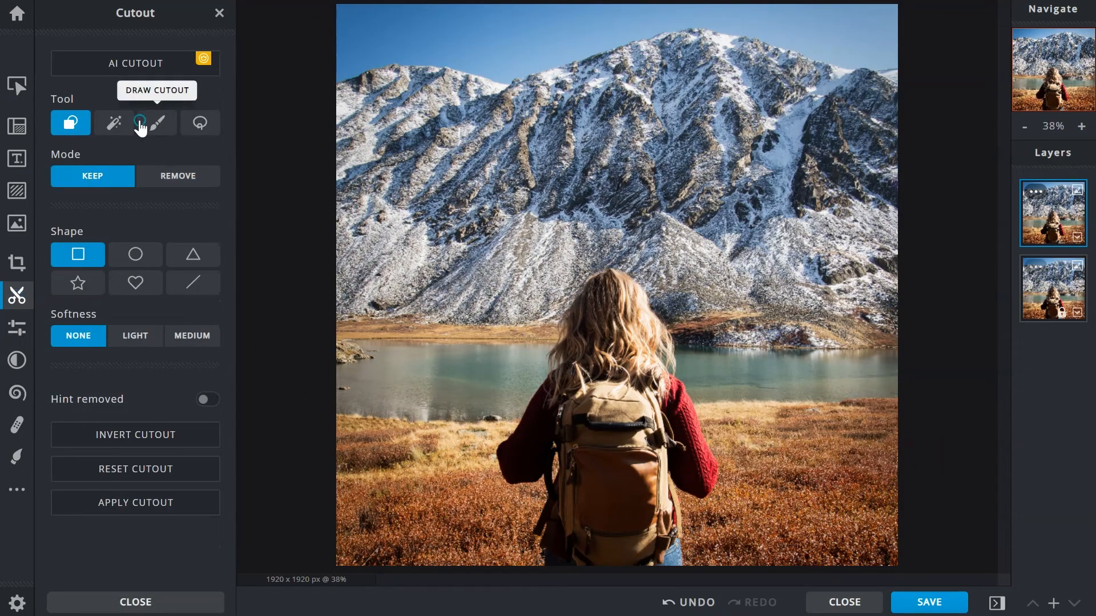
{"action": "left_click", "coordinate": [135, 63]}
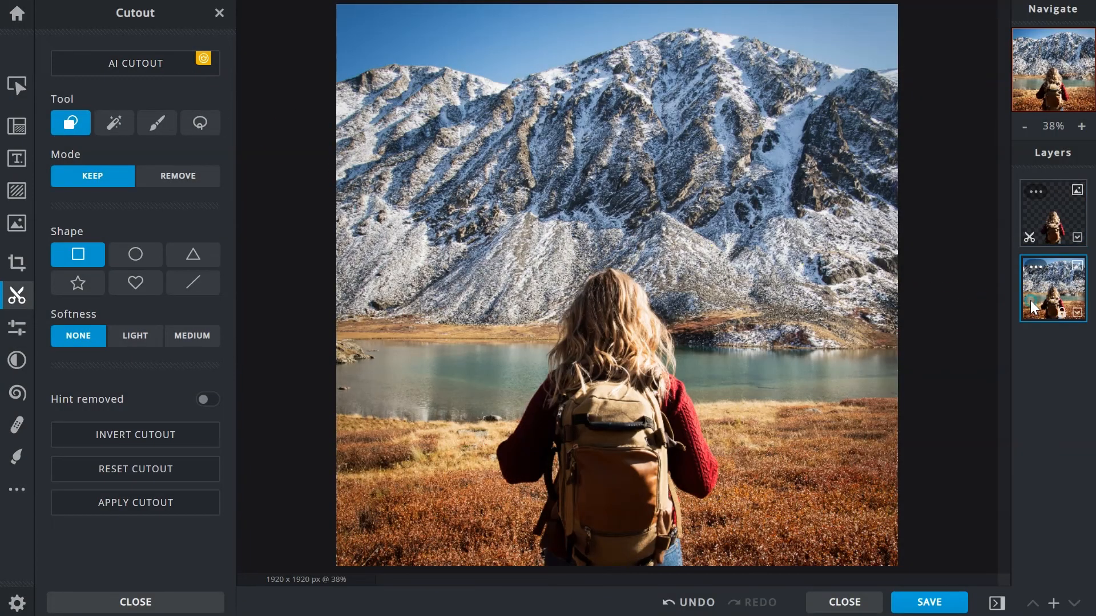
{"action": "left_click", "coordinate": [16, 328]}
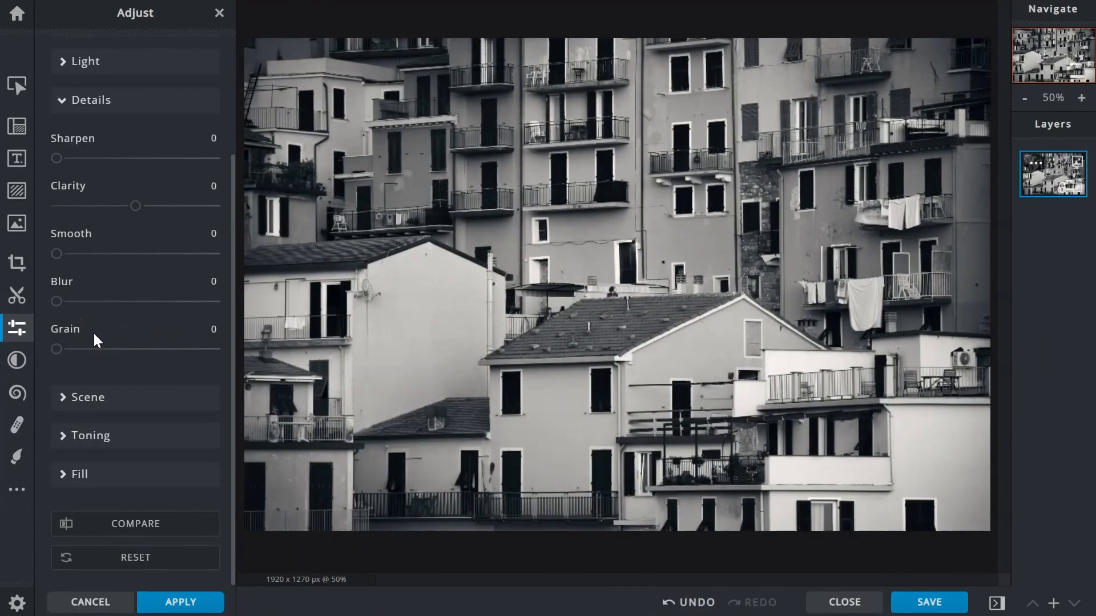
{"action": "mouse_move", "coordinate": [59, 349]}
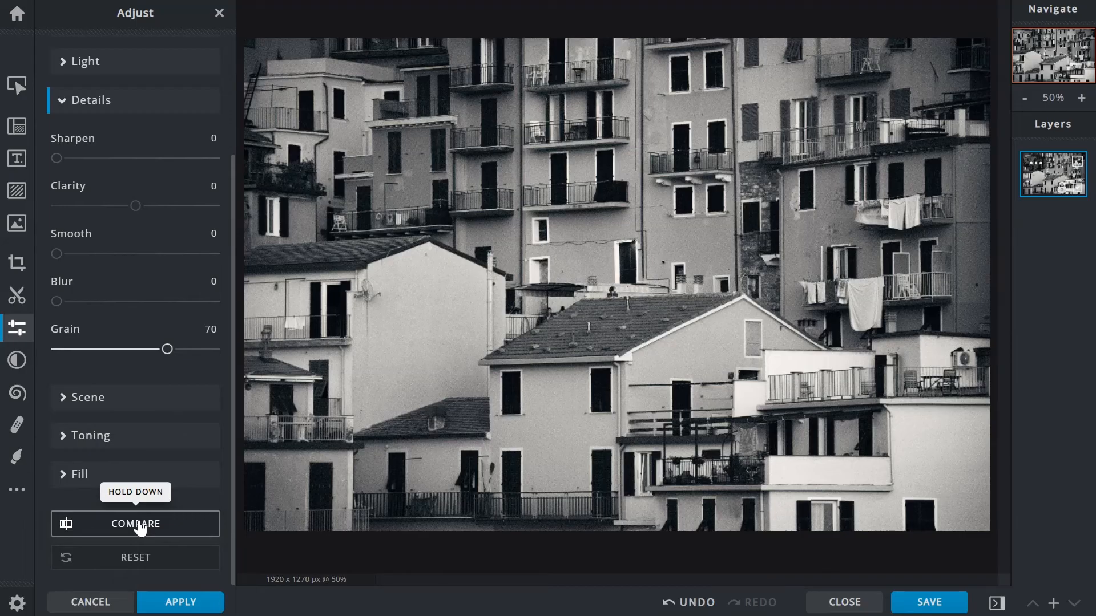
Compare the townhouses photo with Grain at 70 against the original
{"action": "left_click", "coordinate": [134, 523]}
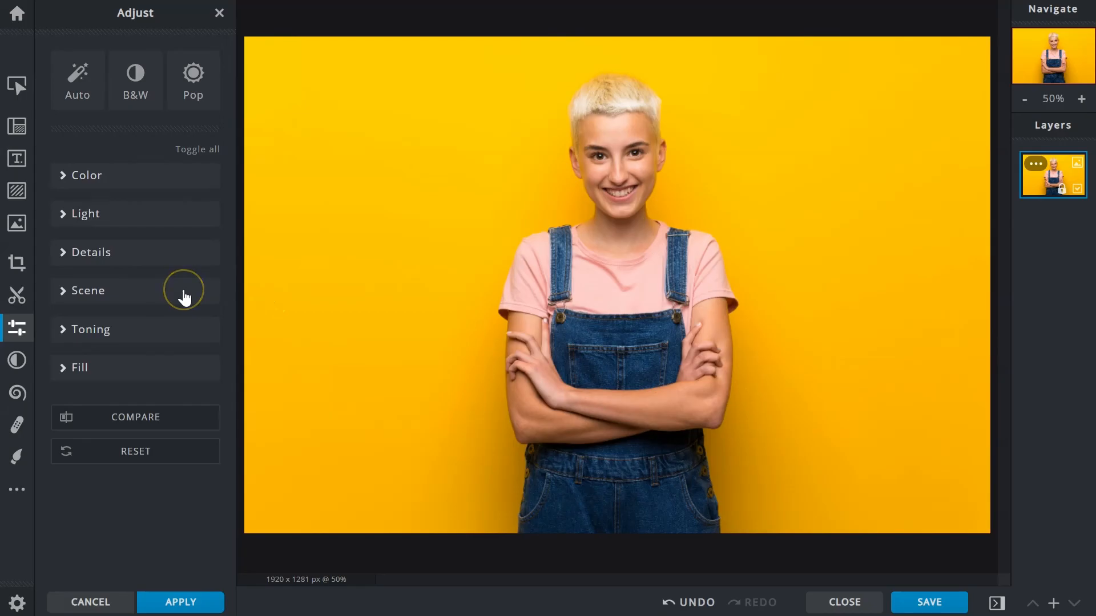
Apply a Vignette of 55 under Scene and compare it against the original portrait
{"action": "left_click", "coordinate": [88, 291]}
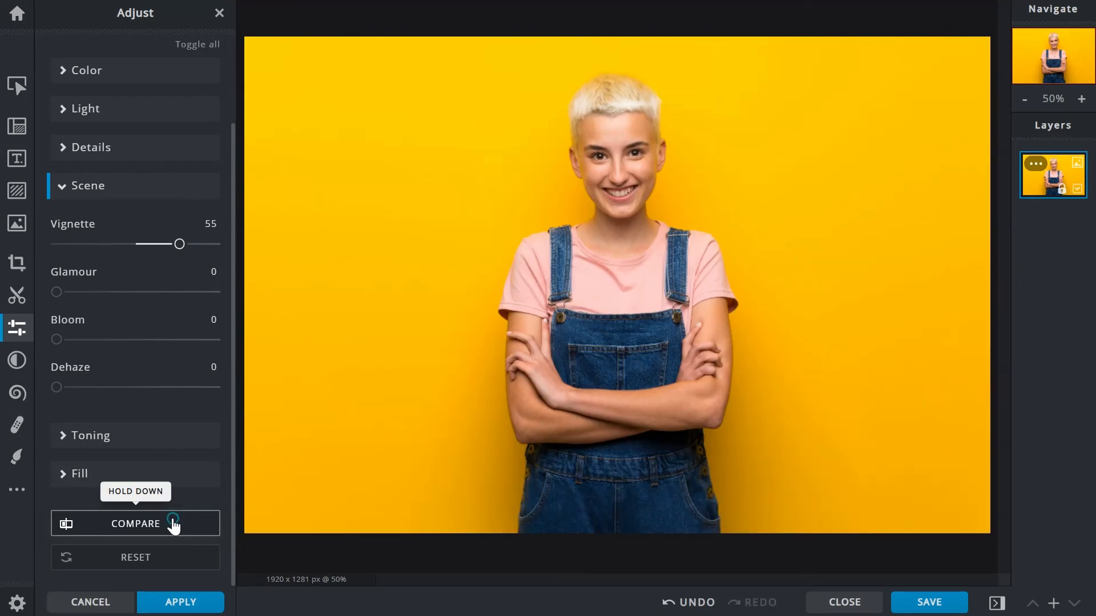
{"action": "left_click", "coordinate": [135, 524]}
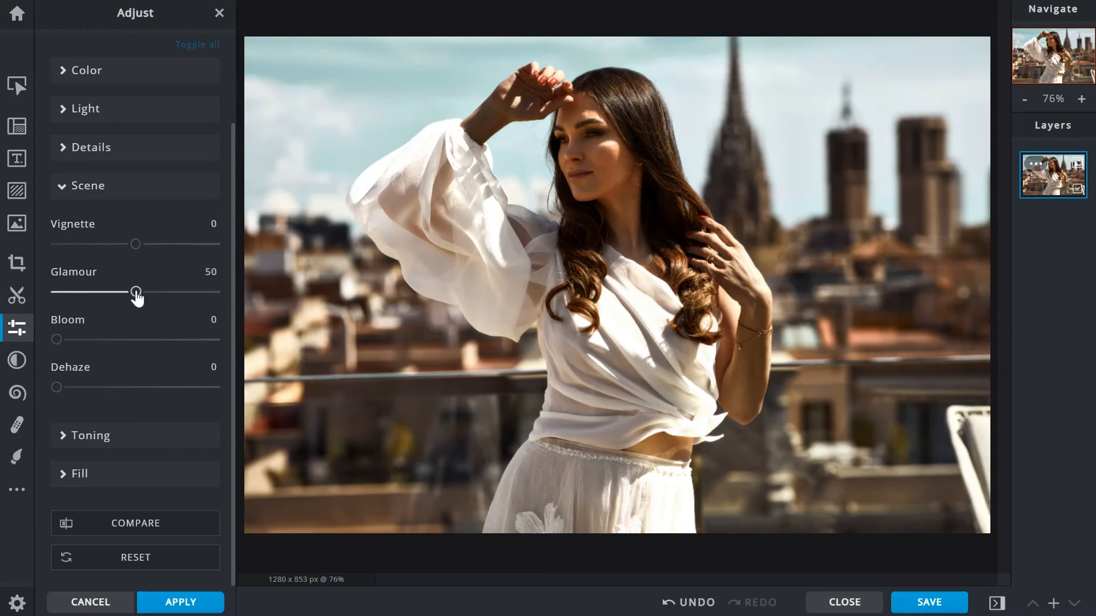
{"action": "mouse_move", "coordinate": [137, 479]}
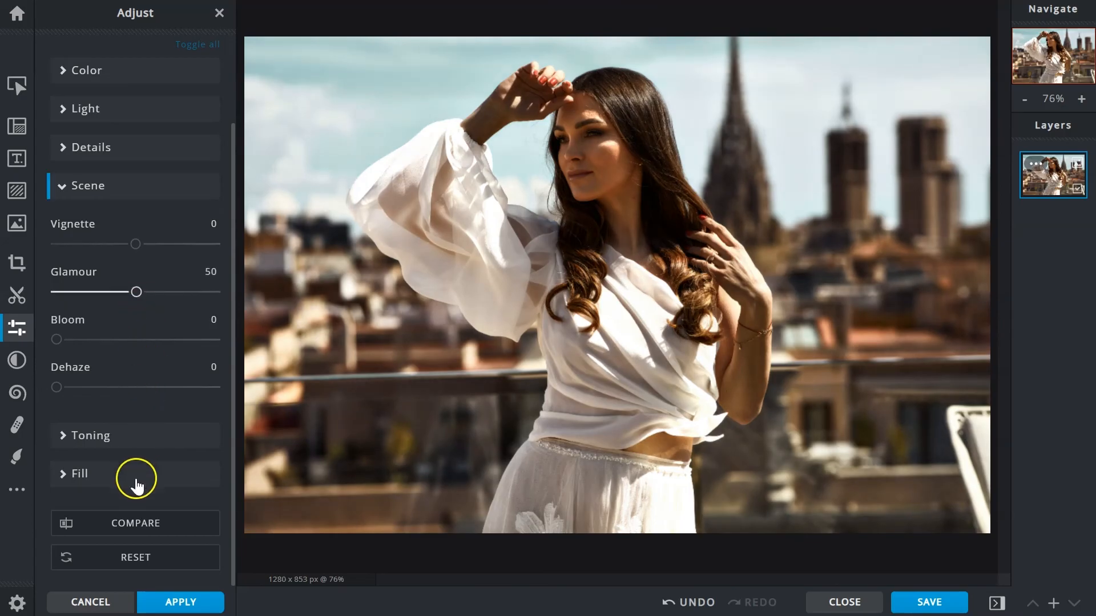
{"action": "mouse_move", "coordinate": [135, 525]}
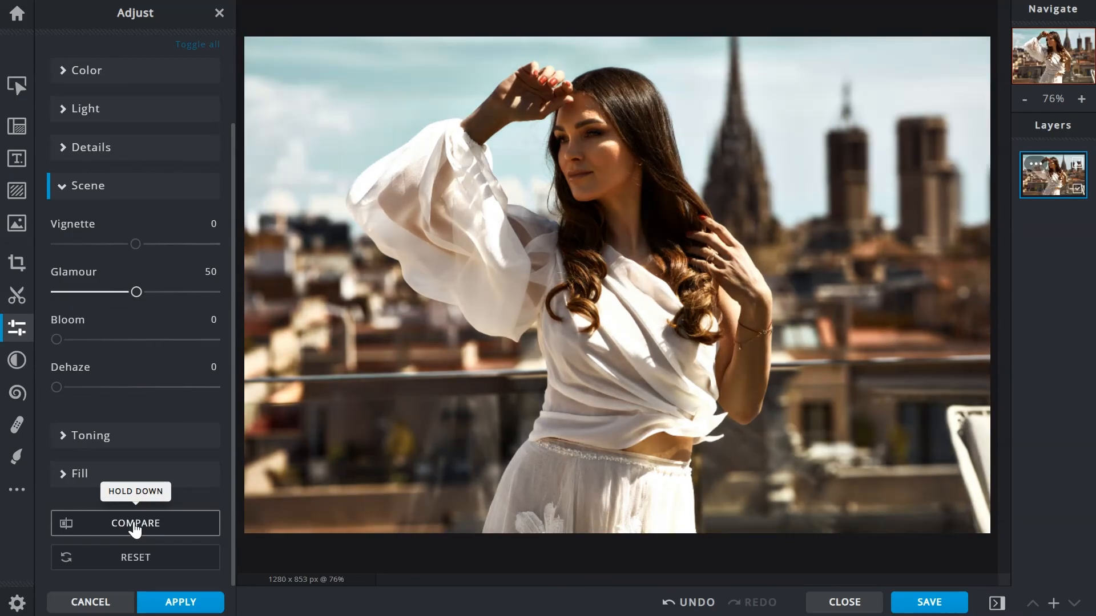
Reset Glamour to zero, set Bloom to 50 and compare with the original
{"action": "left_click", "coordinate": [135, 557]}
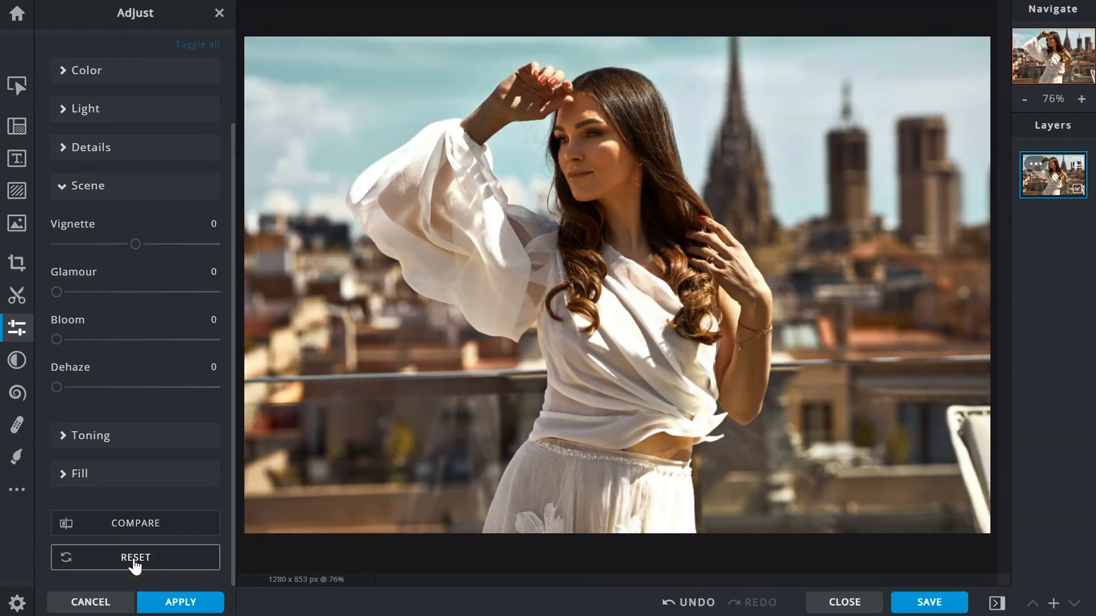
{"action": "mouse_move", "coordinate": [96, 327]}
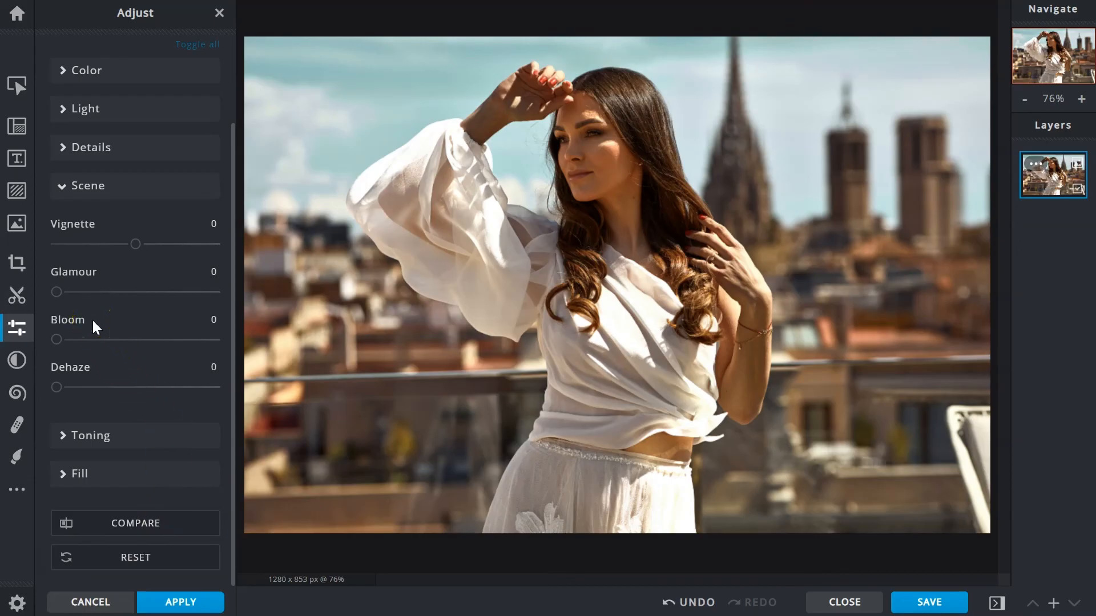
{"action": "mouse_move", "coordinate": [57, 344]}
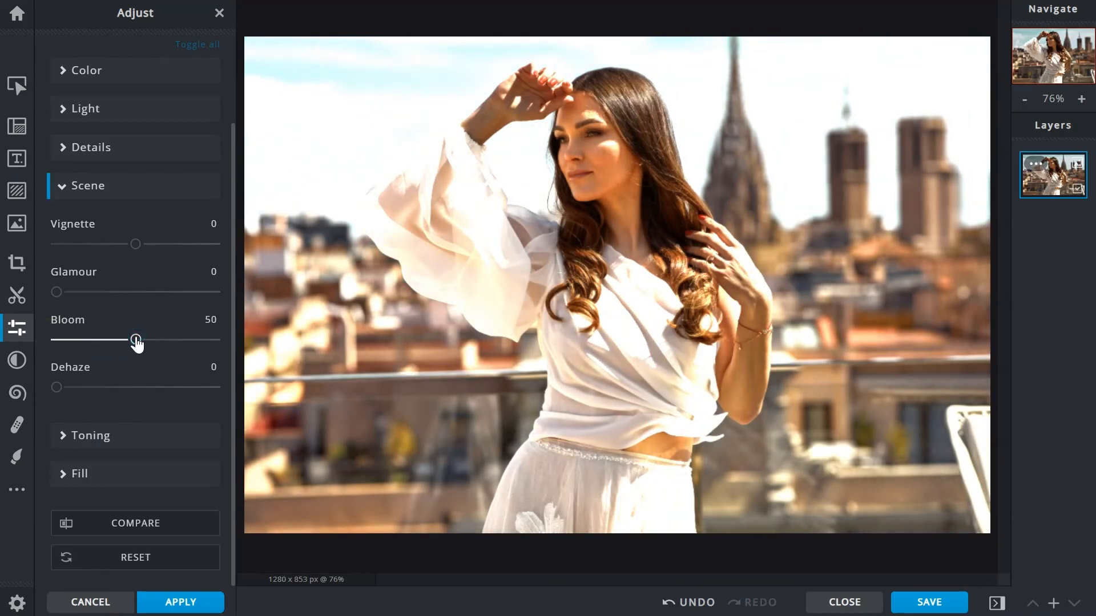
{"action": "mouse_move", "coordinate": [135, 523]}
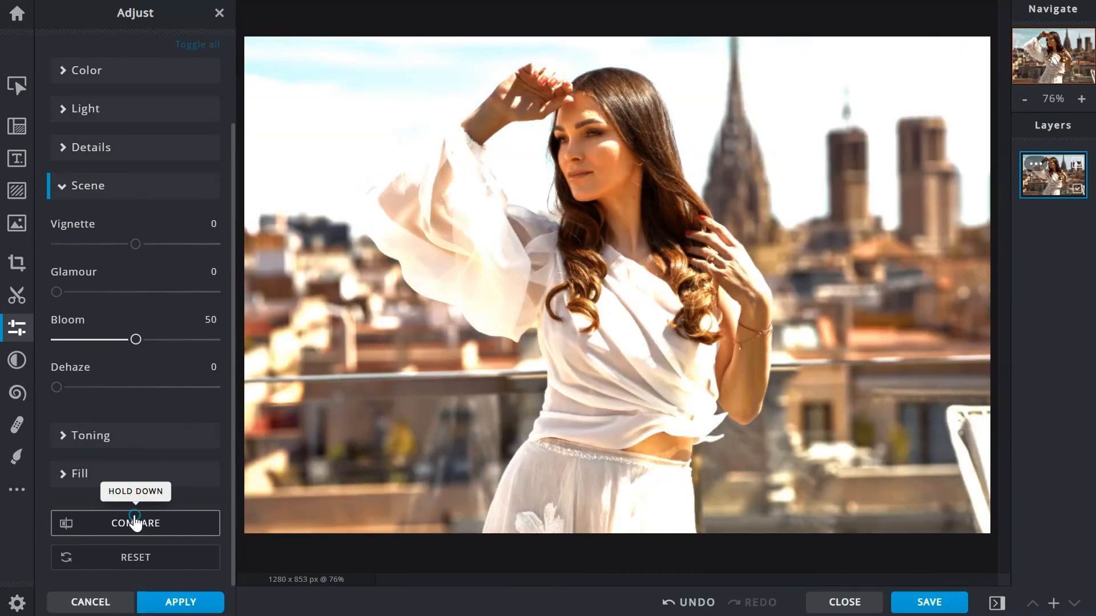
{"action": "left_click", "coordinate": [134, 523]}
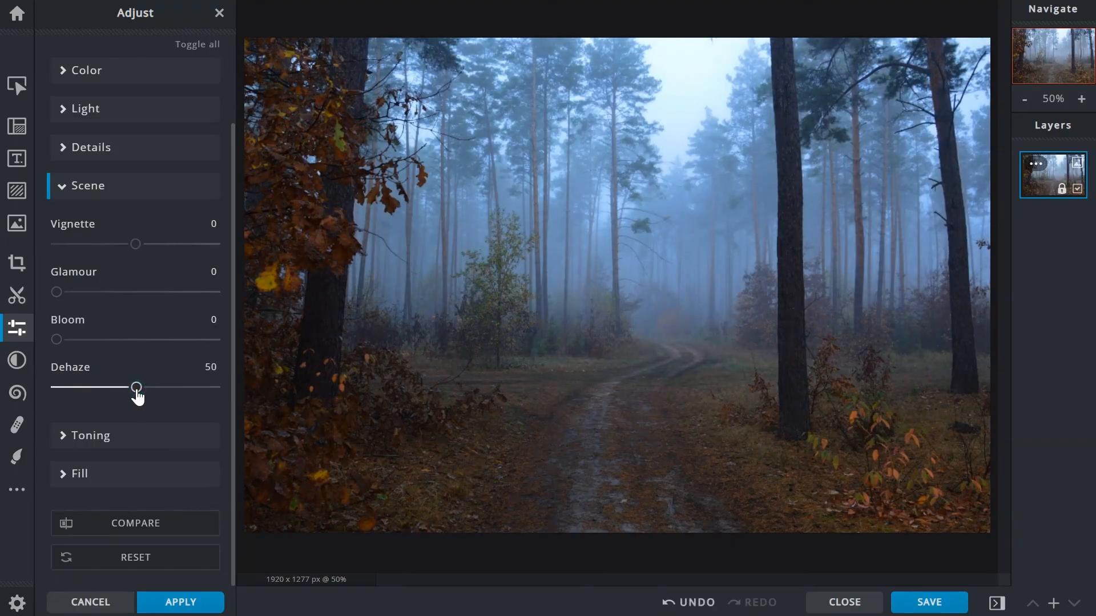
{"action": "mouse_move", "coordinate": [134, 523]}
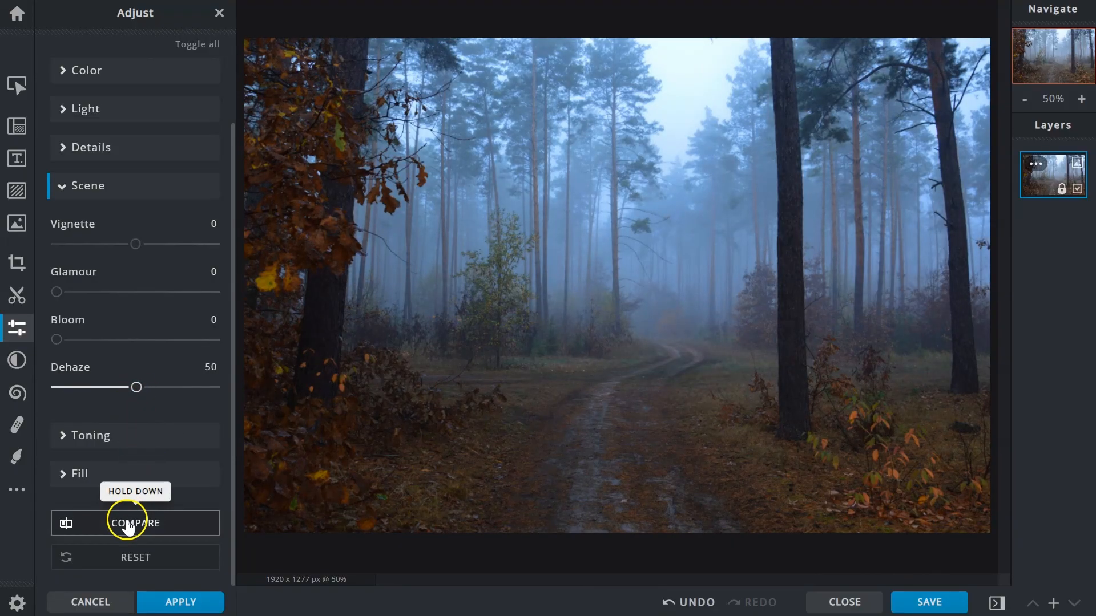
Compare the forest photo at Dehaze 50 against the unadjusted original
{"action": "left_click", "coordinate": [134, 522]}
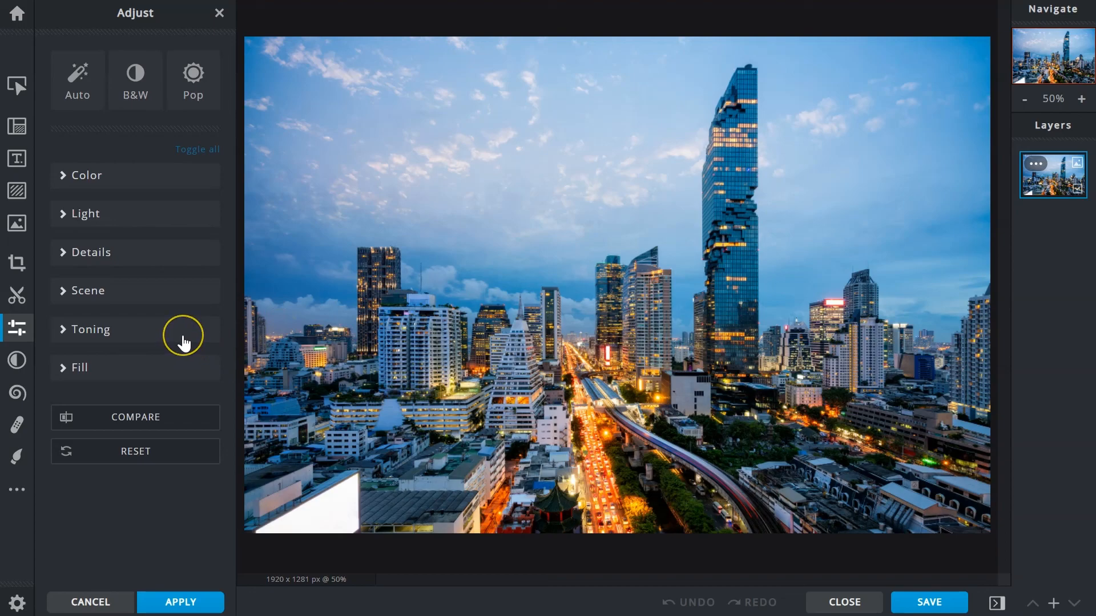
Tone the skyline with custom yellow highlights and magenta shadows at amount 50, then compare
{"action": "left_click", "coordinate": [90, 330]}
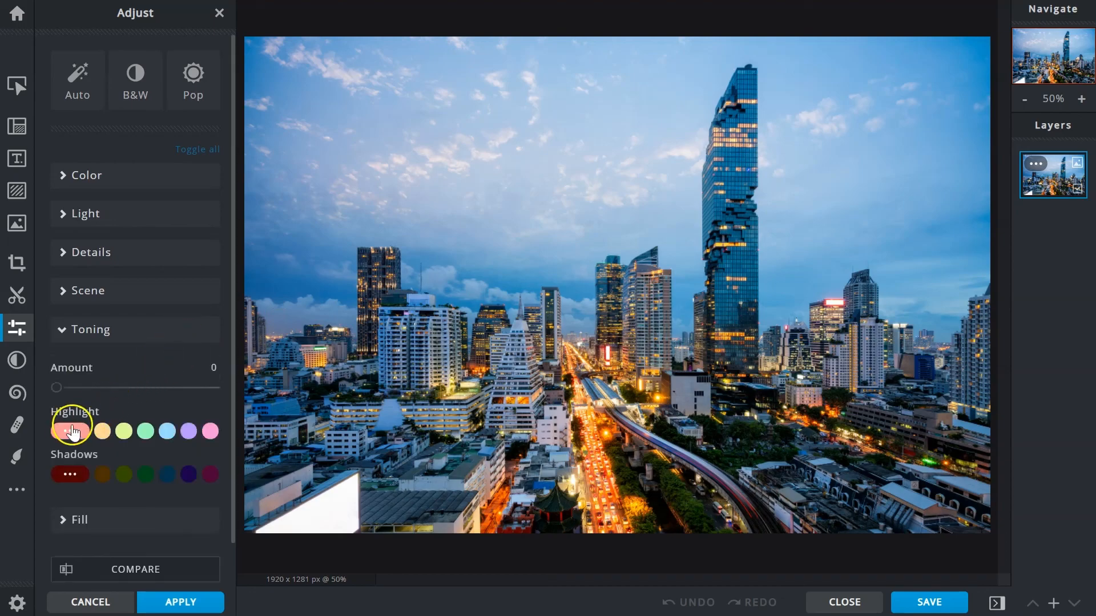
{"action": "left_click", "coordinate": [69, 431]}
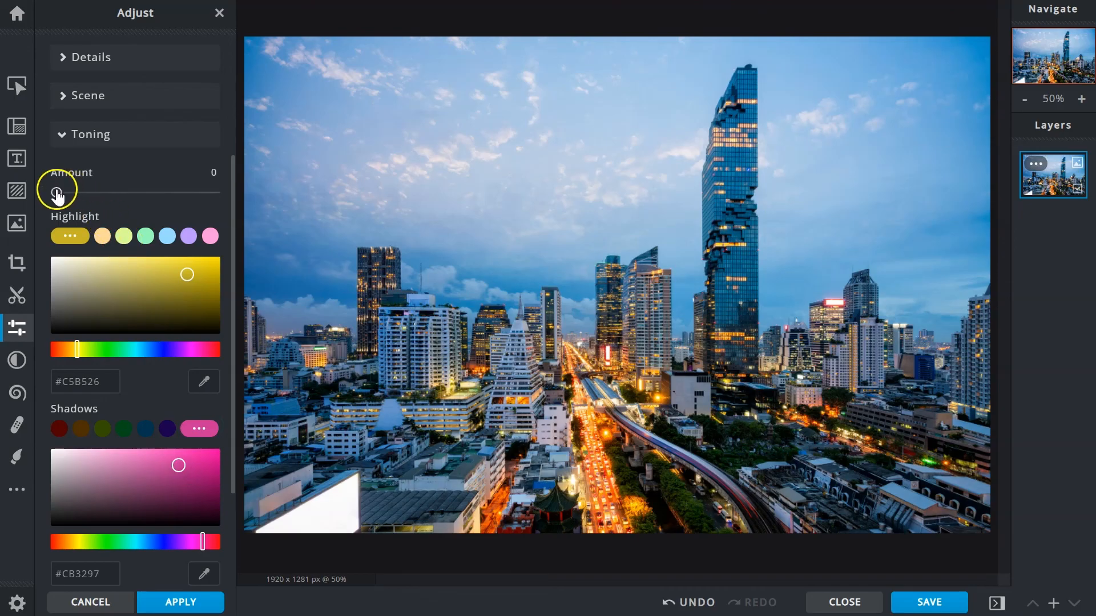
{"action": "left_click_drag", "start_coordinate": [57, 192], "coordinate": [137, 192]}
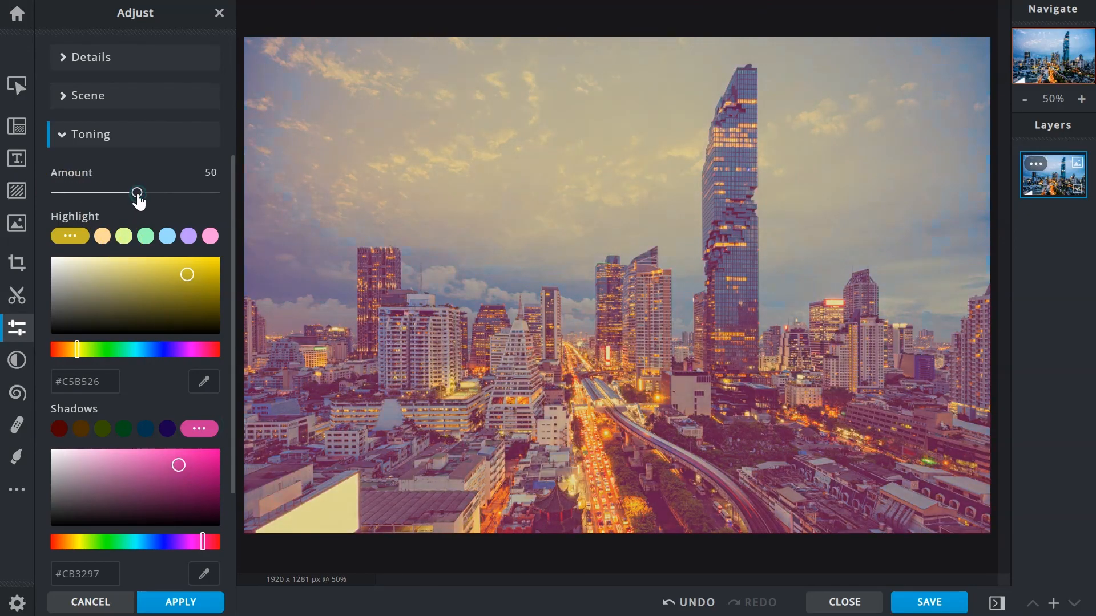
{"action": "scroll", "scroll_direction": "down", "scroll_amount": 3}
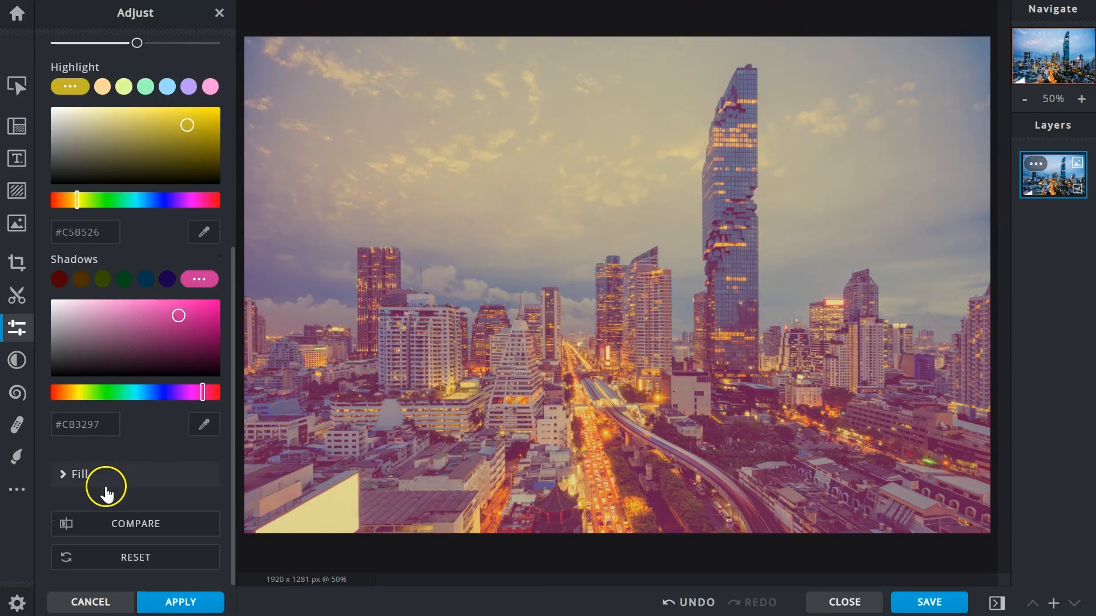
{"action": "mouse_move", "coordinate": [105, 522]}
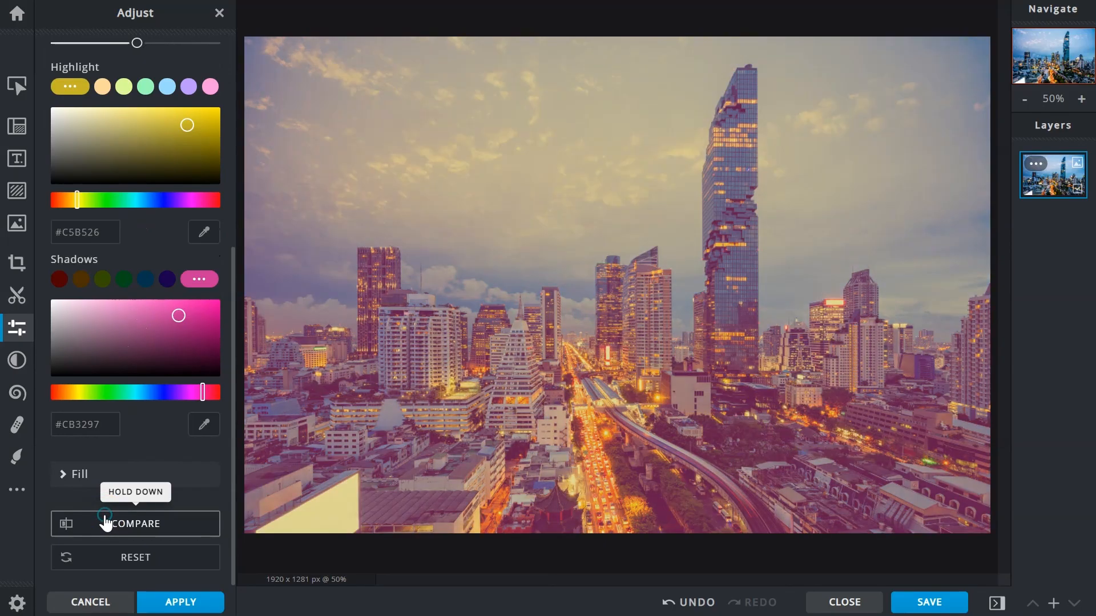
{"action": "left_click", "coordinate": [135, 524]}
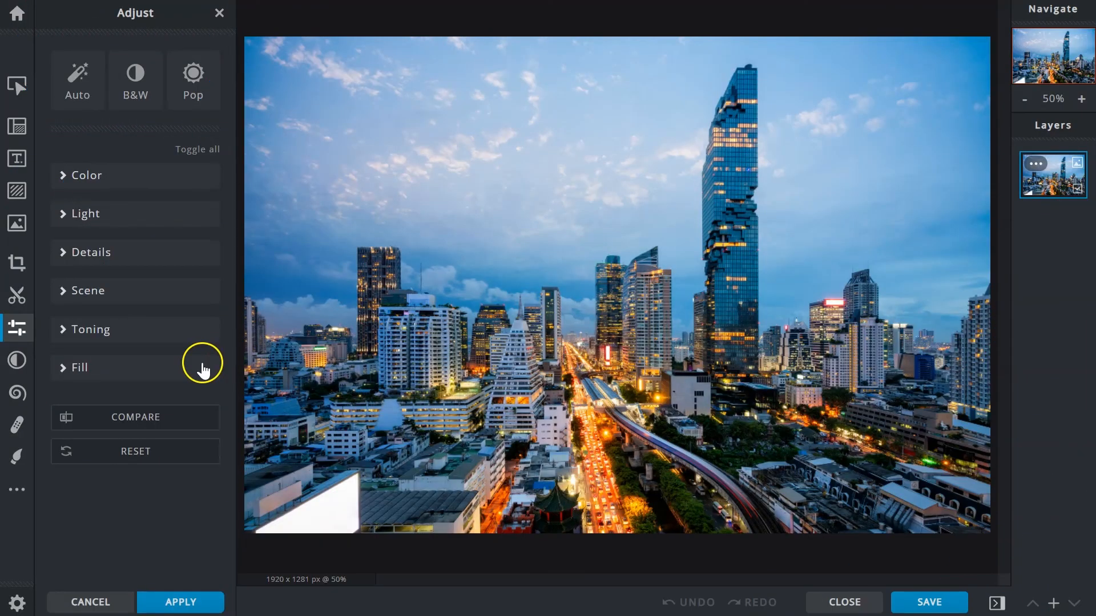
Add a custom purple Fill at 53, trying Overlay before settling on Vivid-light blending
{"action": "left_click", "coordinate": [78, 367]}
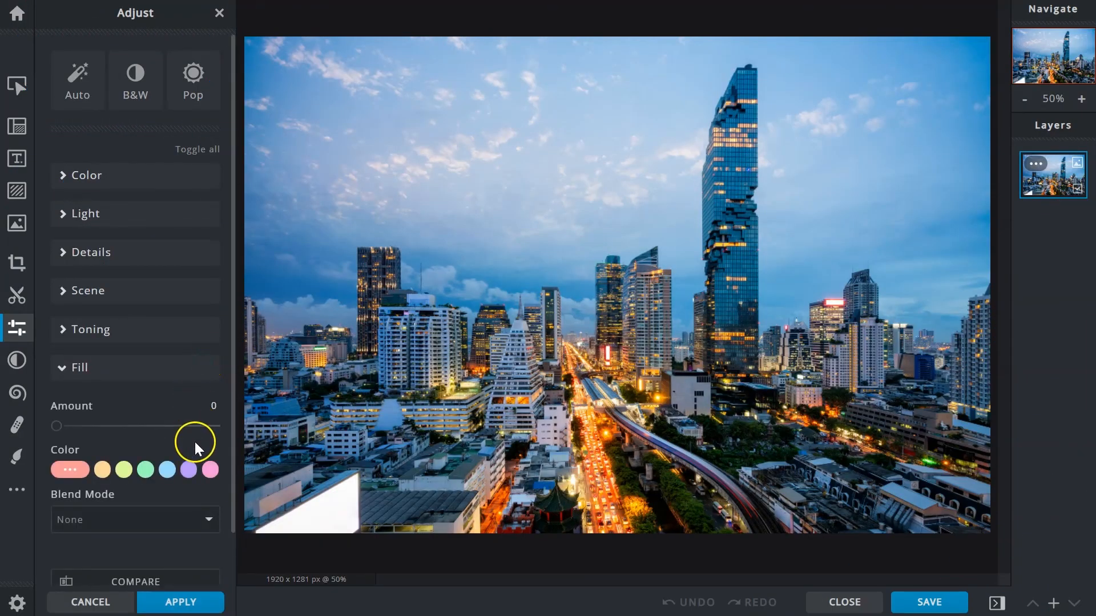
{"action": "left_click", "coordinate": [188, 469]}
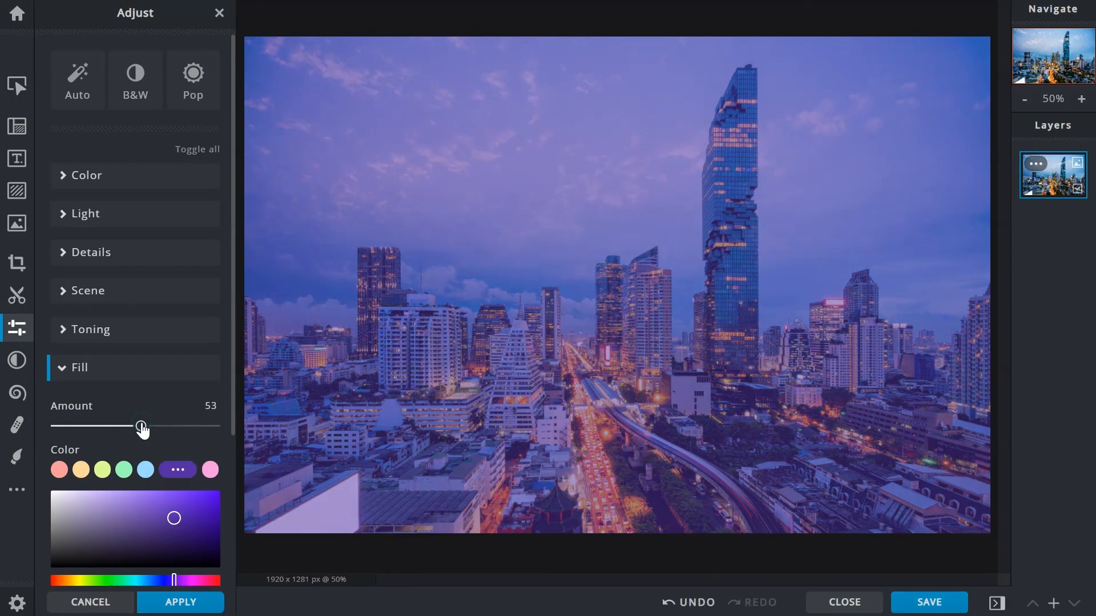
{"action": "scroll", "scroll_direction": "down", "scroll_amount": 3}
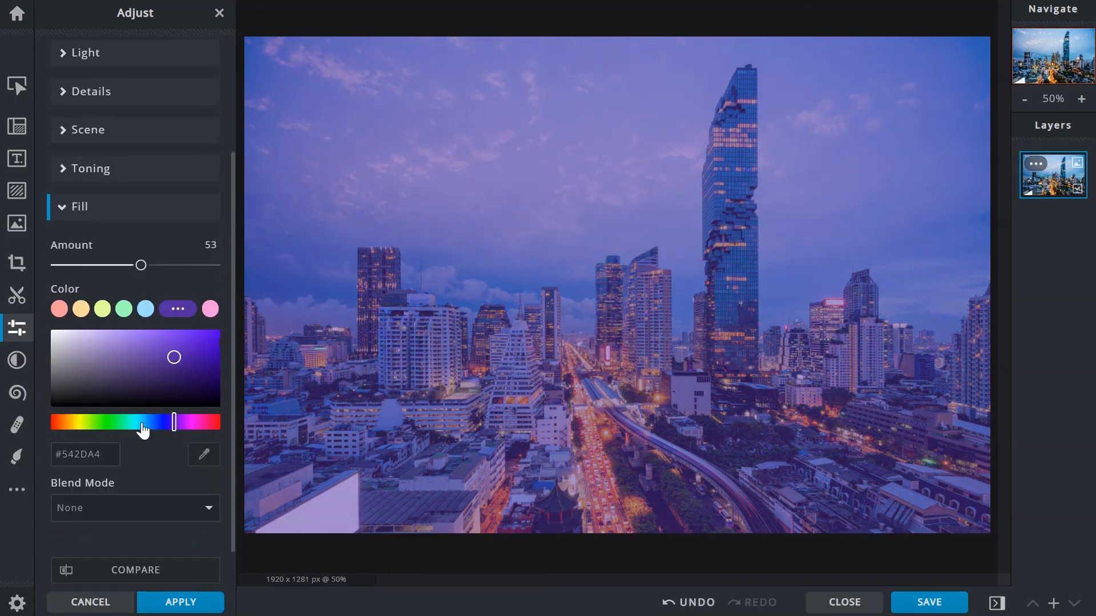
{"action": "left_click", "coordinate": [135, 508]}
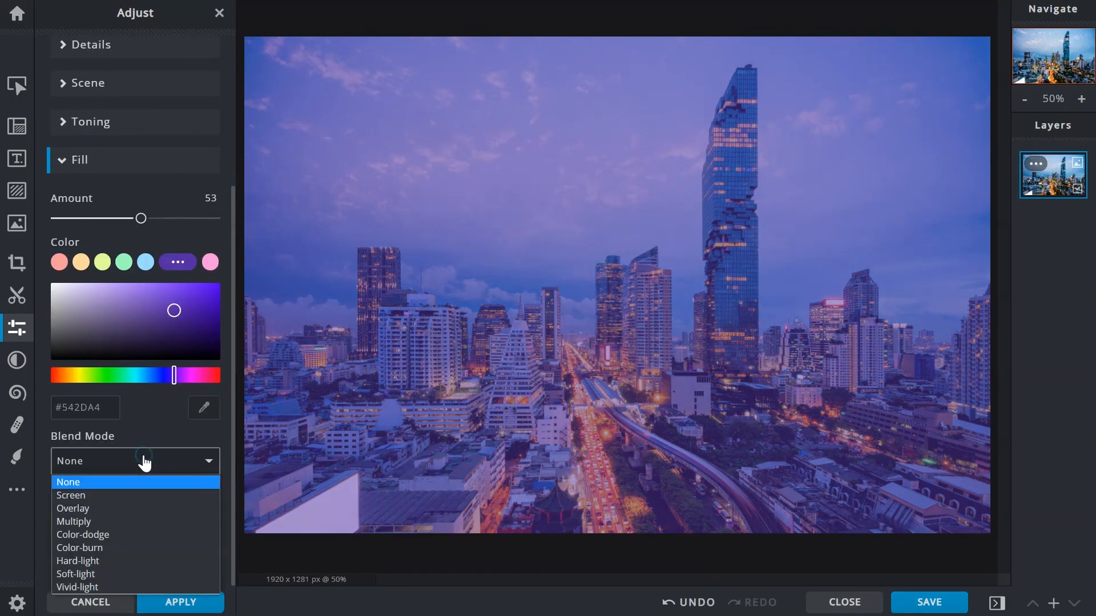
{"action": "left_click", "coordinate": [72, 508]}
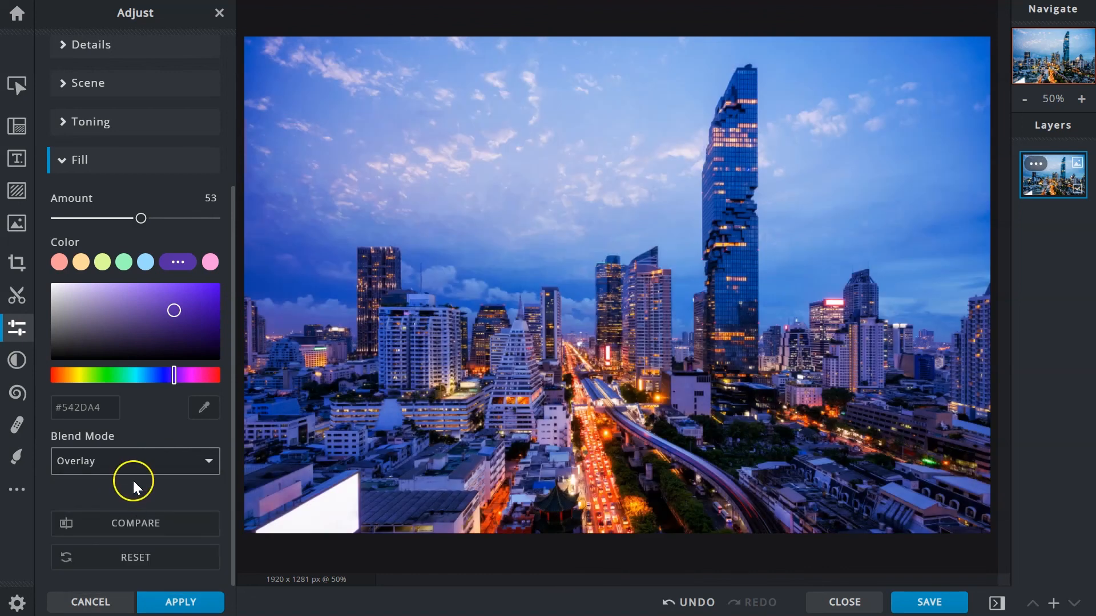
{"action": "left_click", "coordinate": [135, 461]}
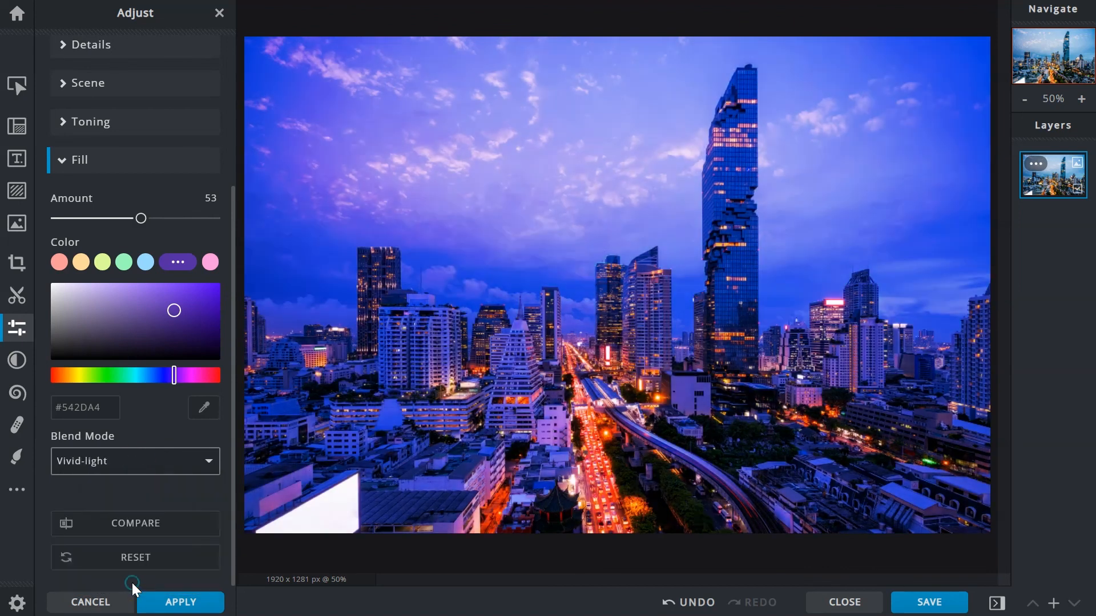